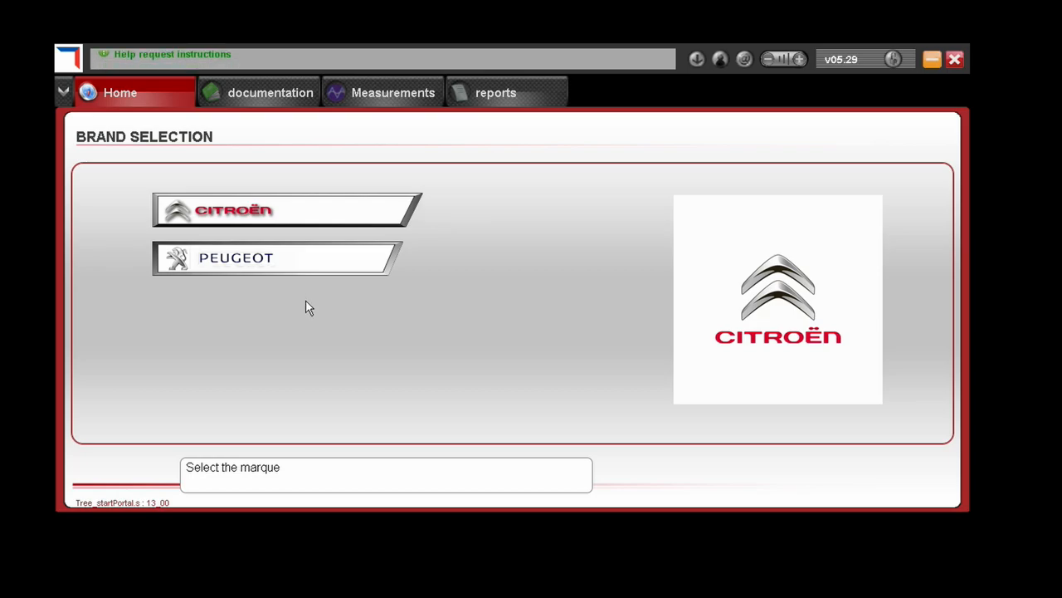
Select the Peugeot brand, Partner vehicle, Partner 2 variant and launch Peugeot Planet 2000.
left_click(274, 257)
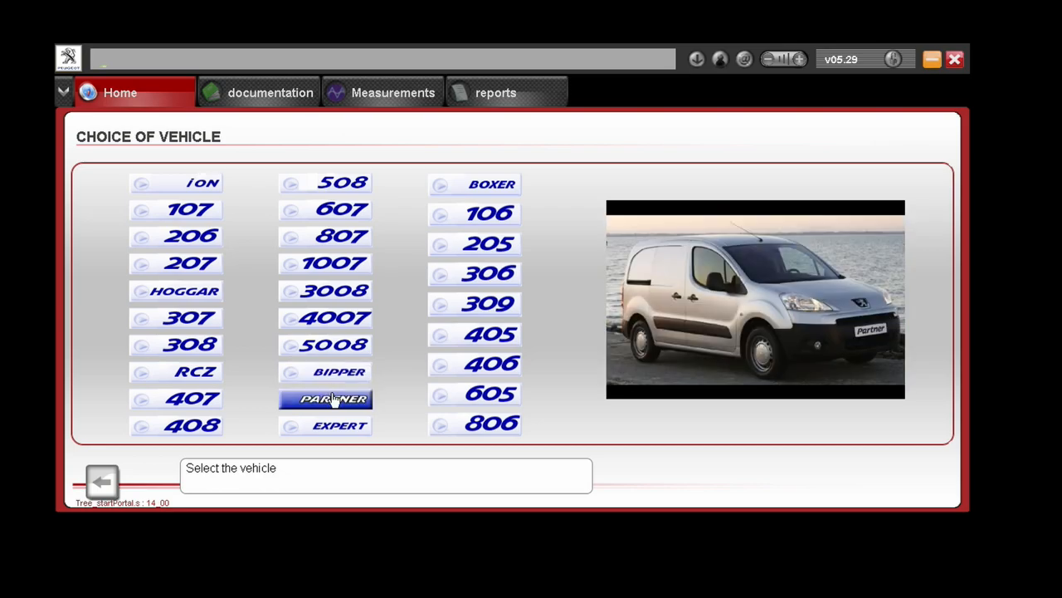
left_click(332, 400)
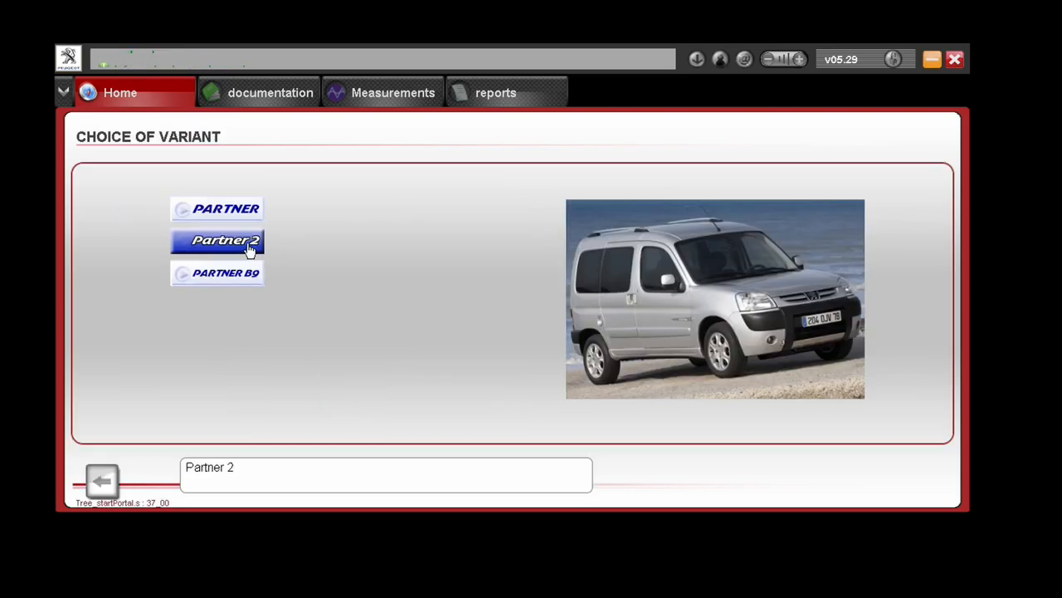
left_click(217, 240)
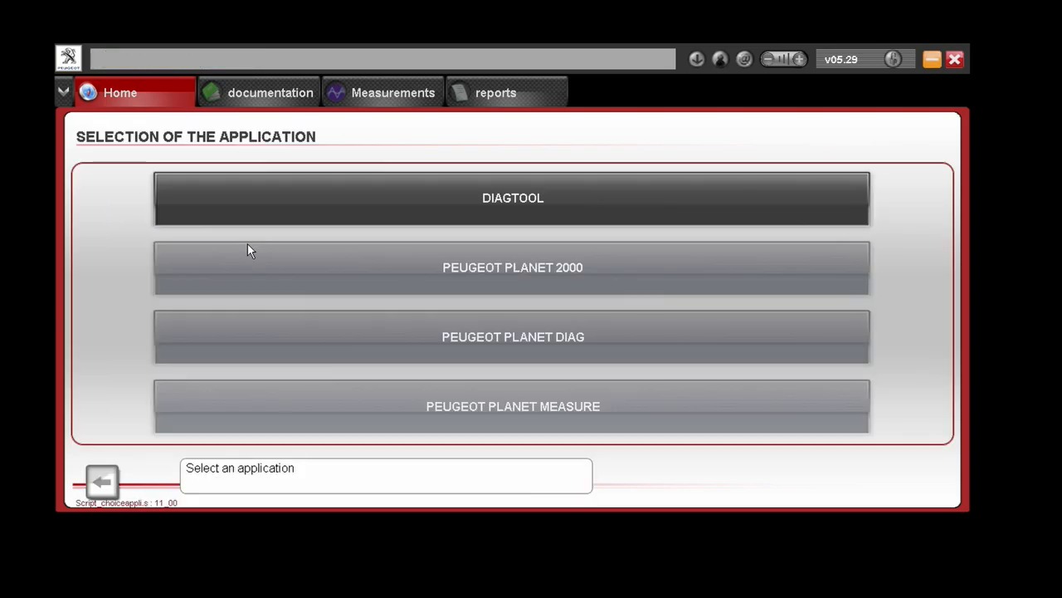
mouse_move(425, 274)
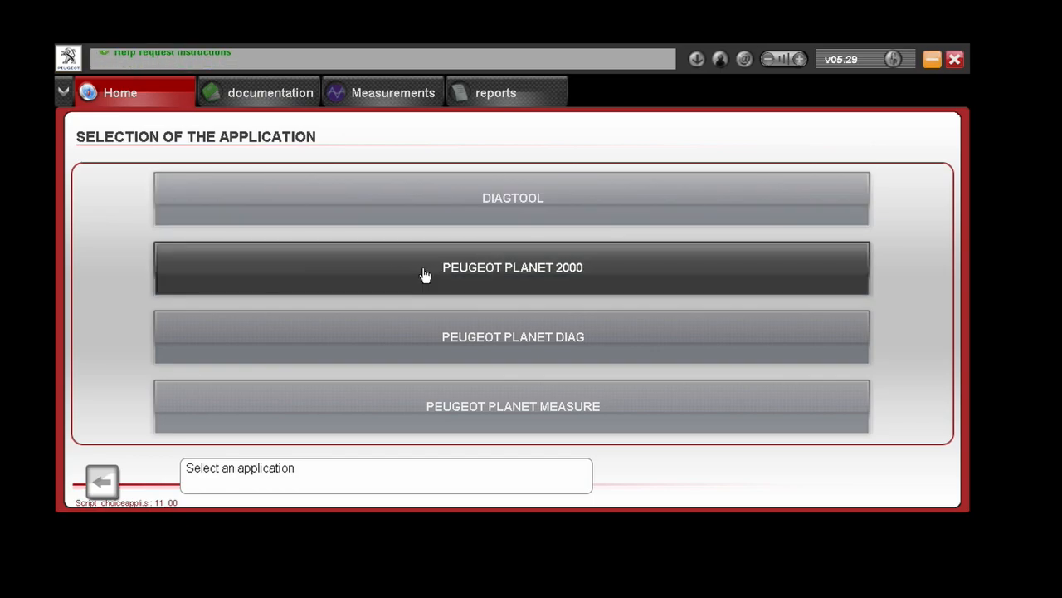
left_click(512, 268)
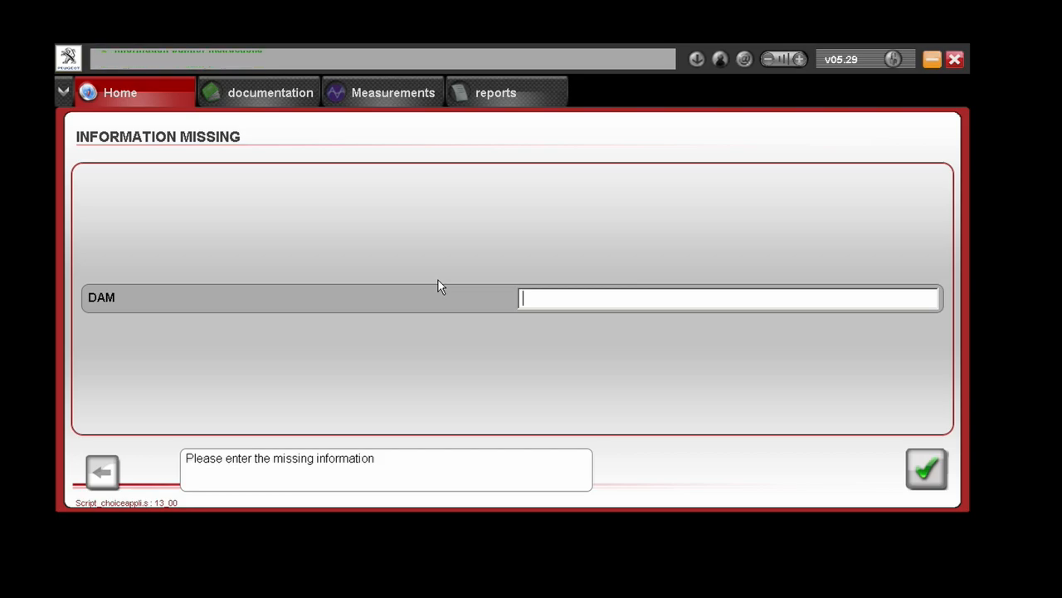
Enter DAM number 11202 and confirm it to reach the 16-way socket question.
type("11202")
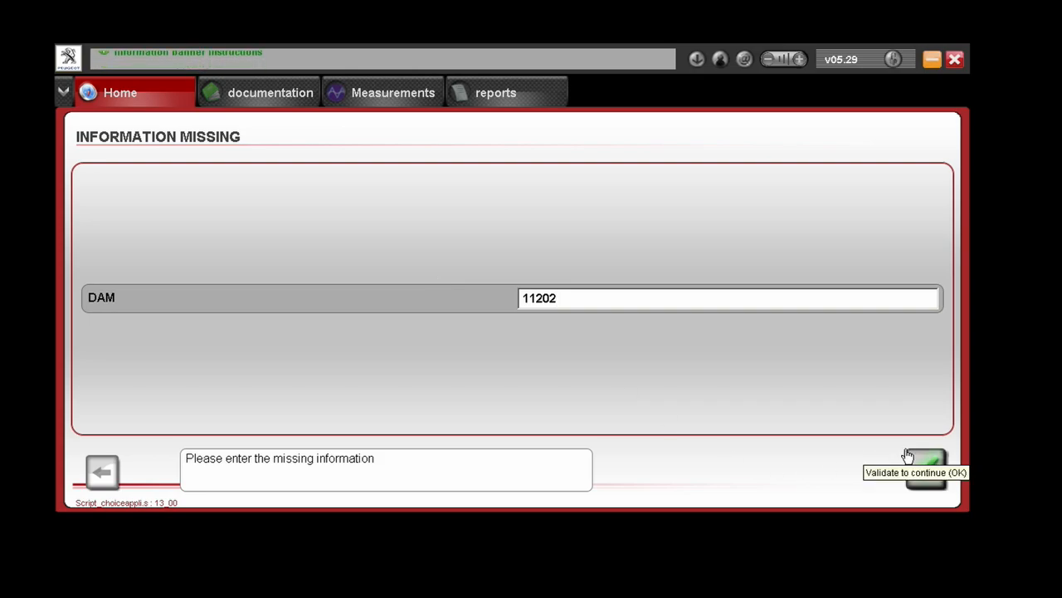
left_click(925, 469)
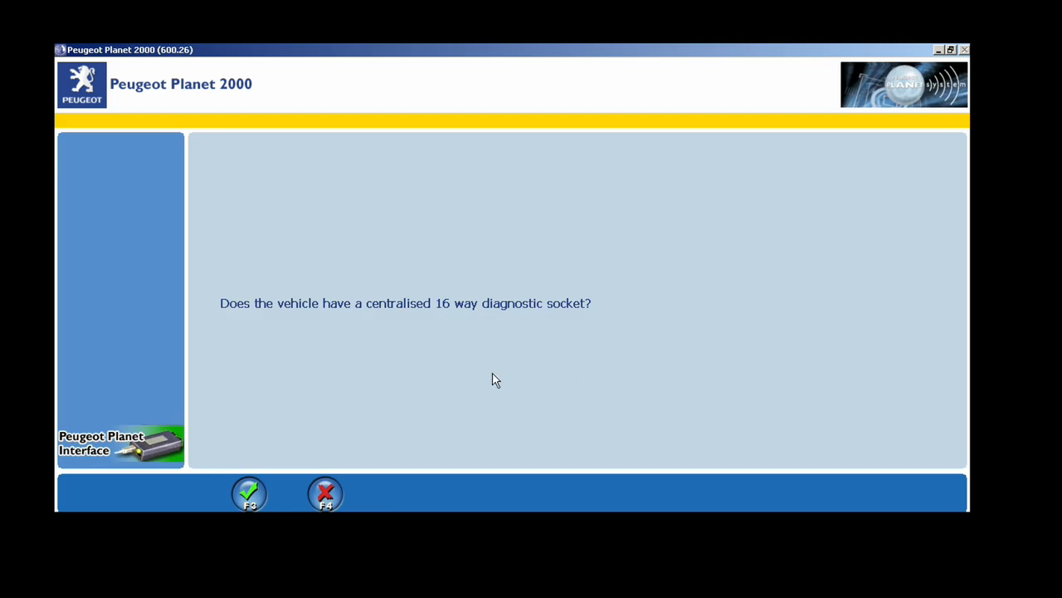
mouse_move(344, 384)
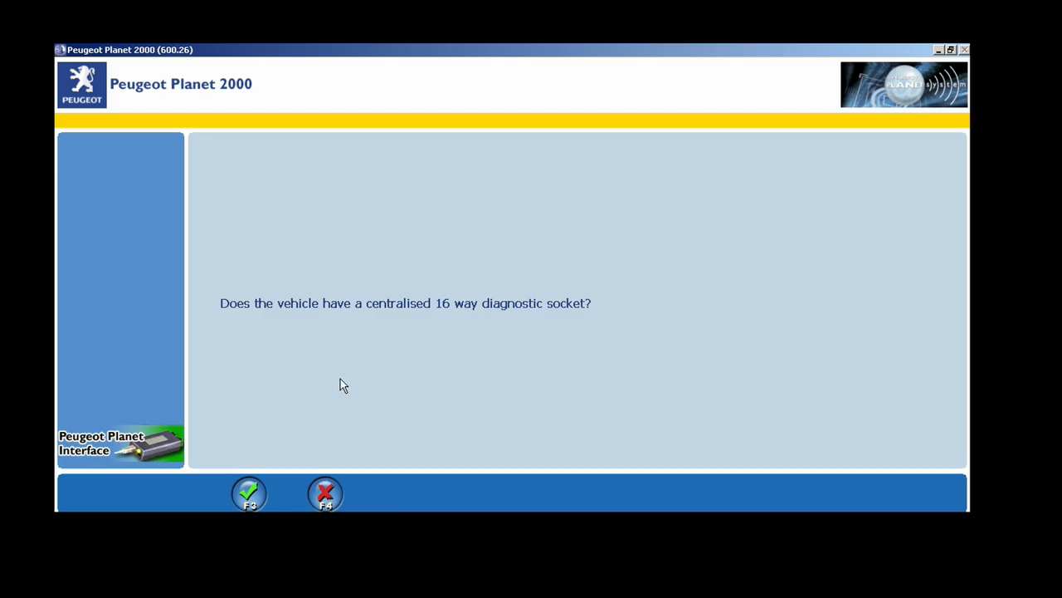
Answer yes to the 16-way socket question and confirm ignition on to reach the main menu.
left_click(250, 493)
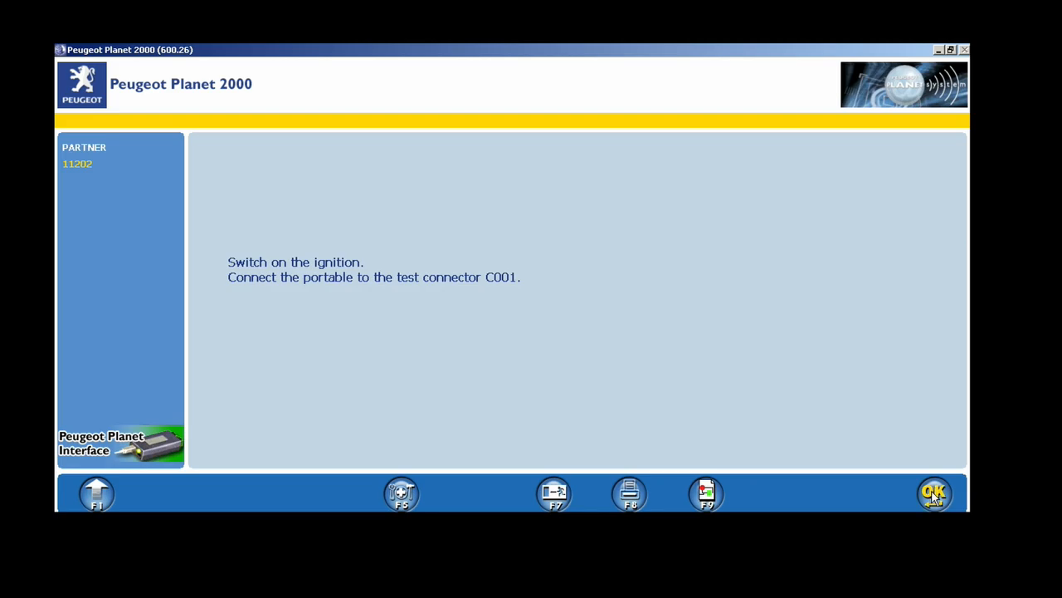
left_click(934, 493)
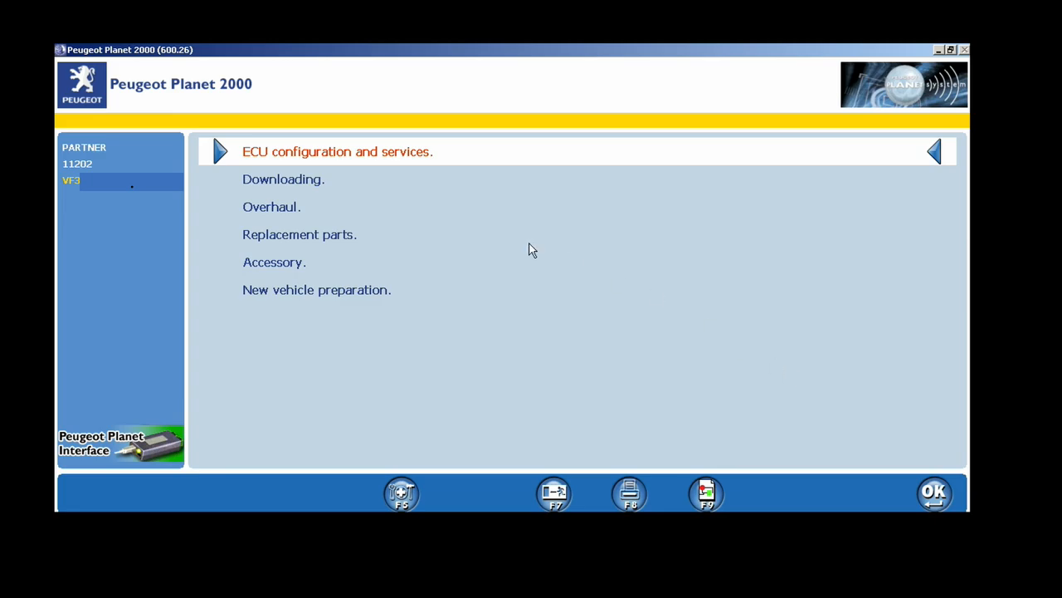
mouse_move(446, 269)
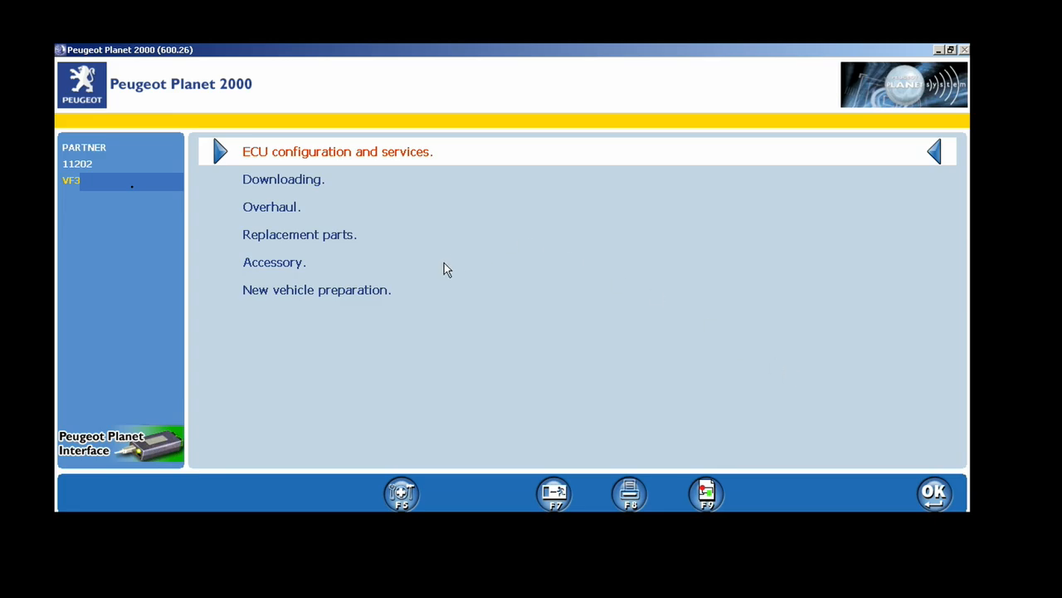
mouse_move(359, 158)
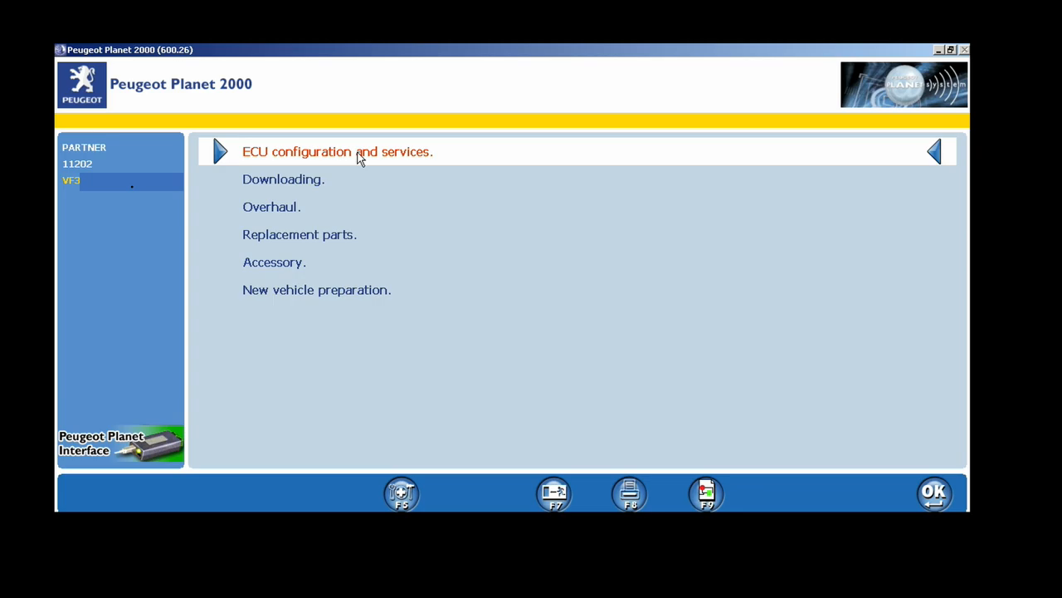
Go through ECU configuration and services and Test by ECU into Built-in systems interface.
left_click(338, 151)
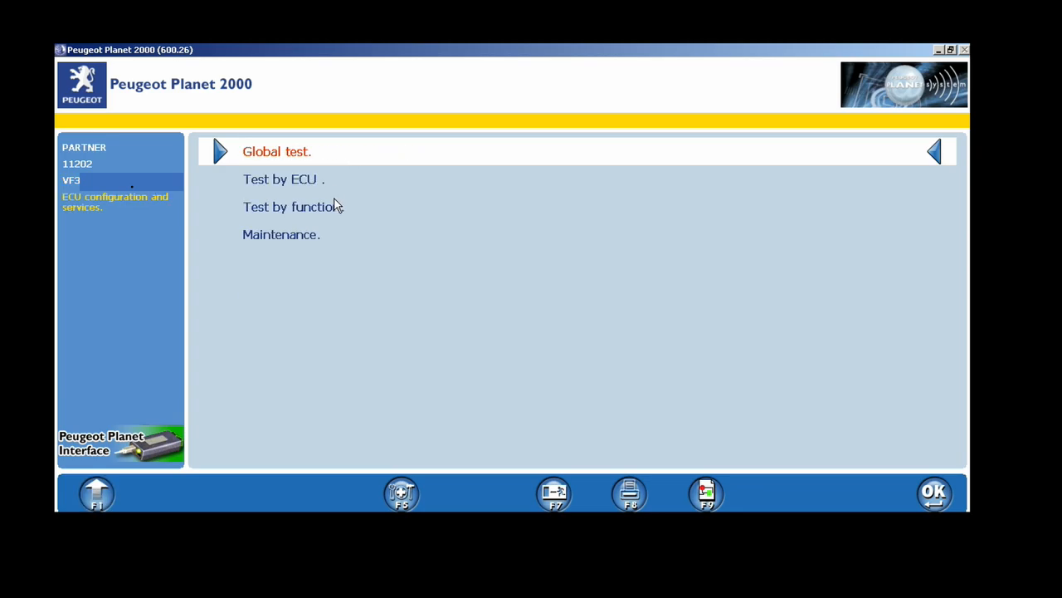
mouse_move(316, 181)
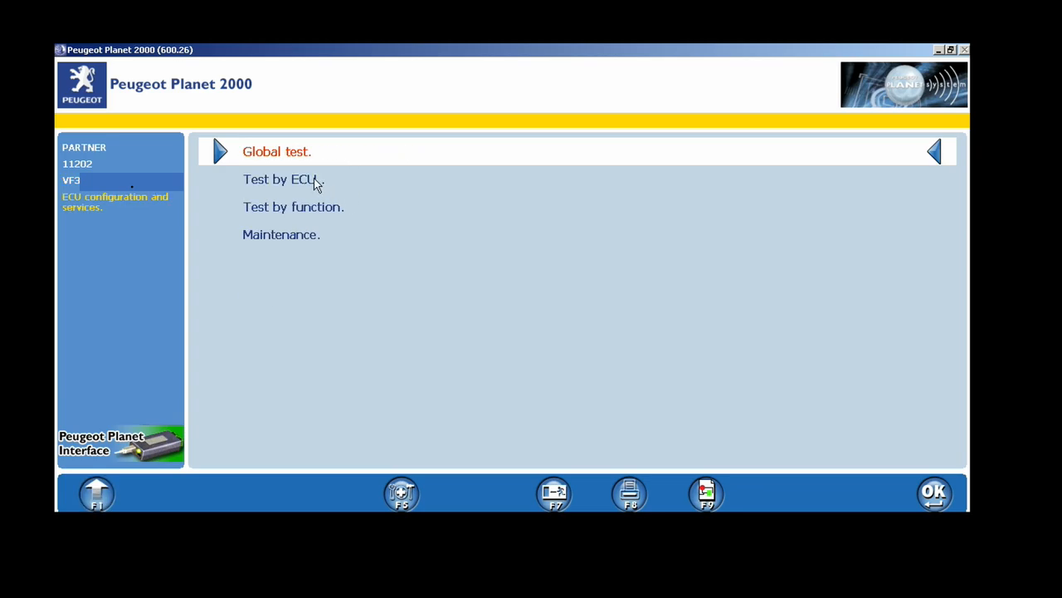
left_click(280, 178)
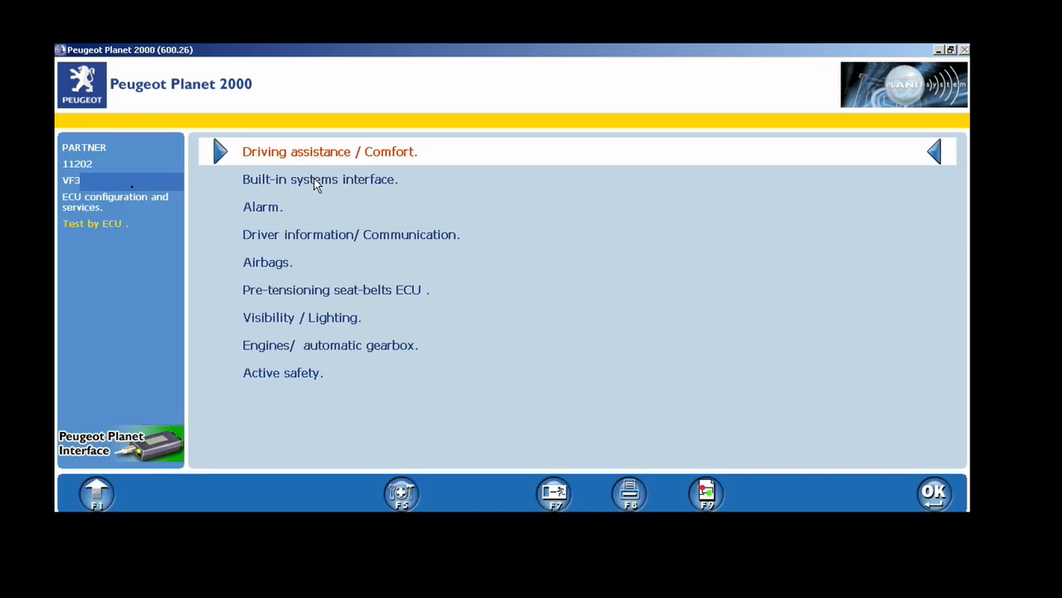
mouse_move(384, 184)
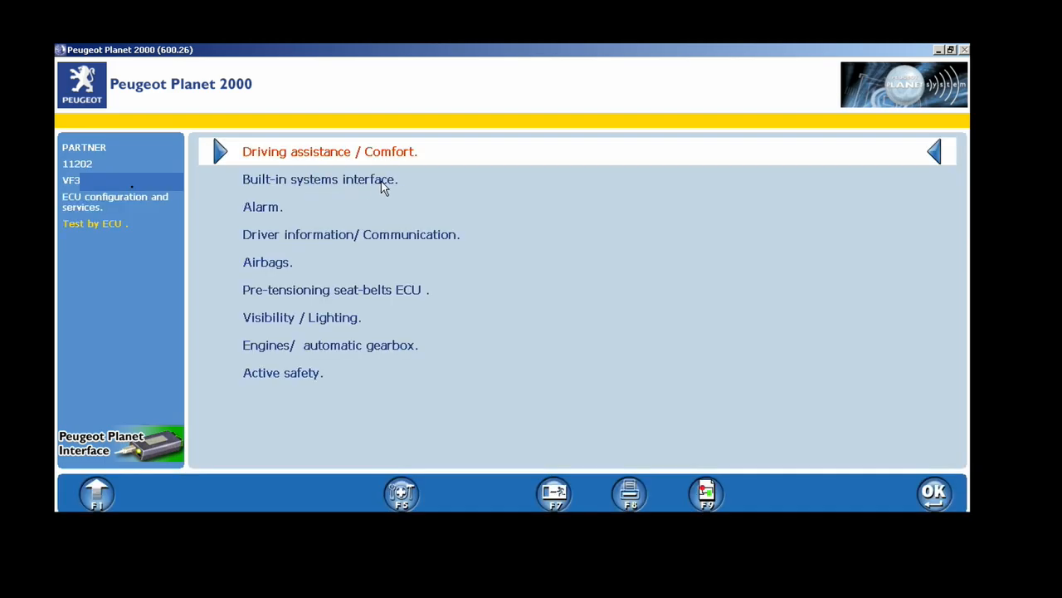
left_click(319, 178)
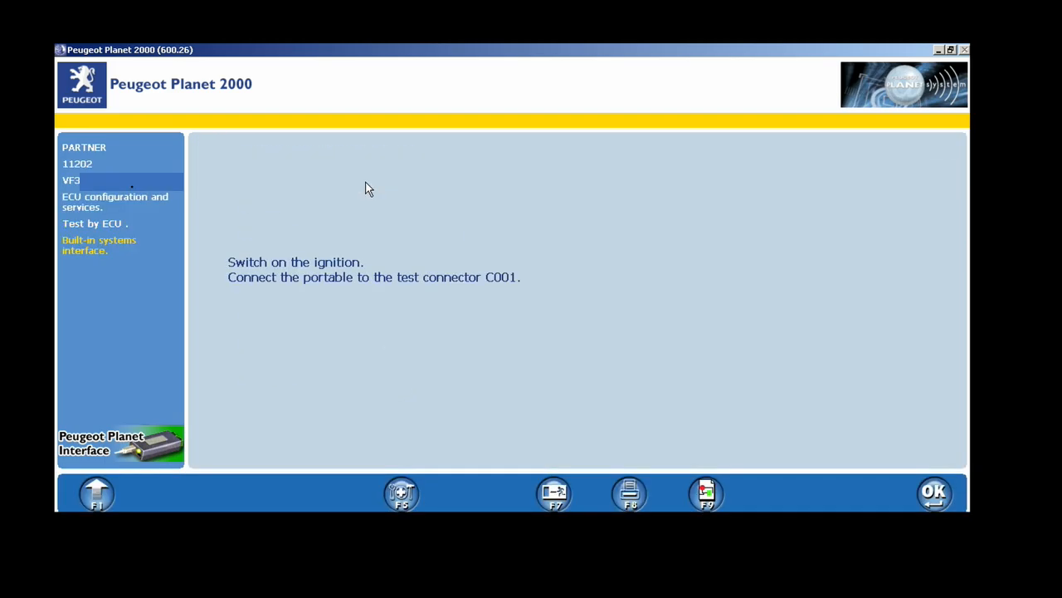
mouse_move(792, 374)
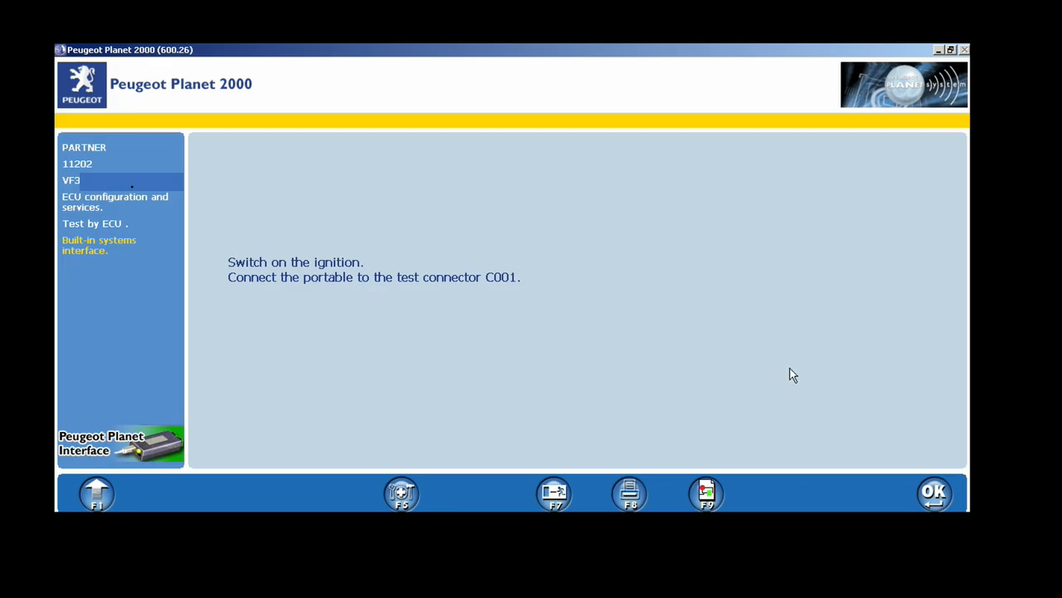
Acknowledge the ignition/C001 connector and BSI menu-content notices to reach the BSI test list.
left_click(933, 492)
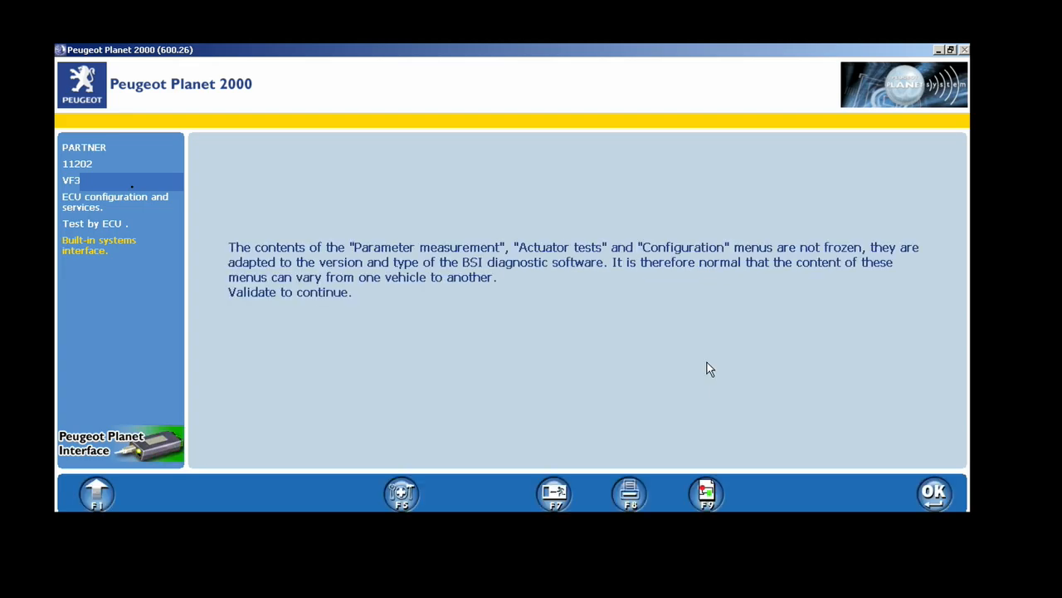
mouse_move(845, 404)
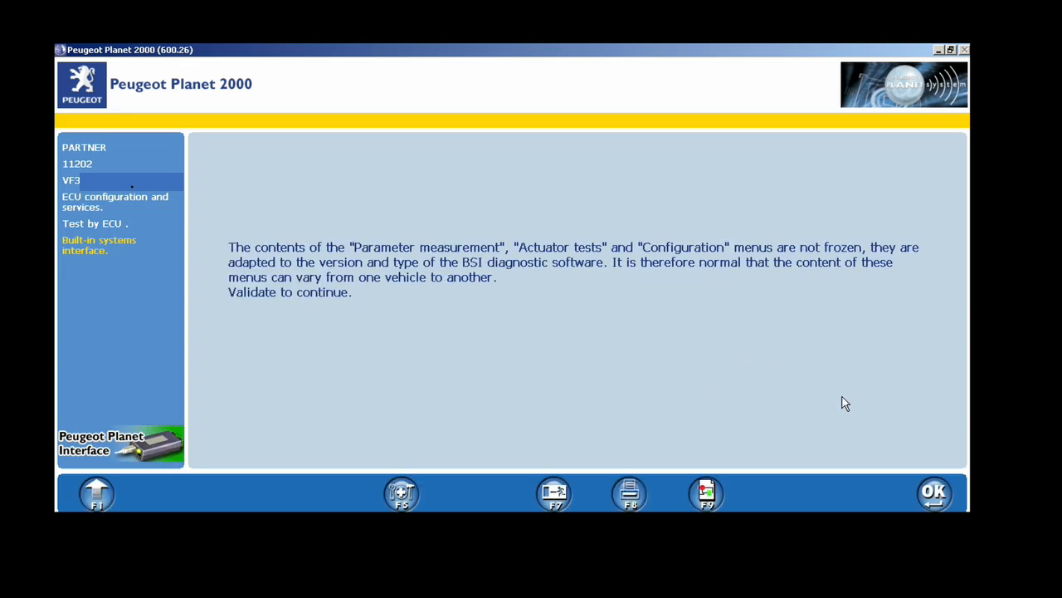
left_click(934, 492)
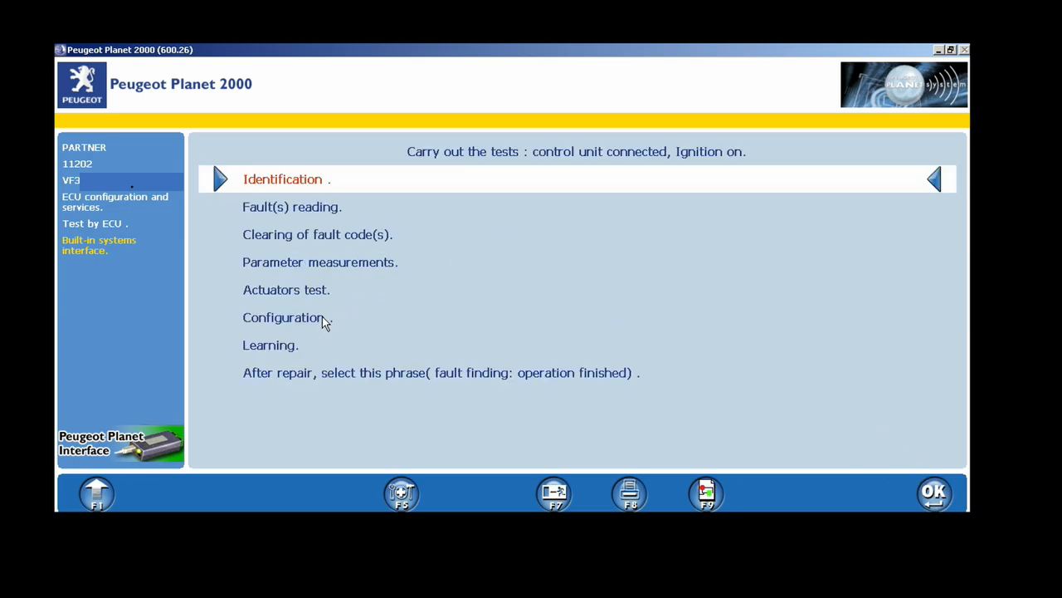
Navigate Configuration, Customer options, Engine compartment to the BSI engine options.
left_click(283, 317)
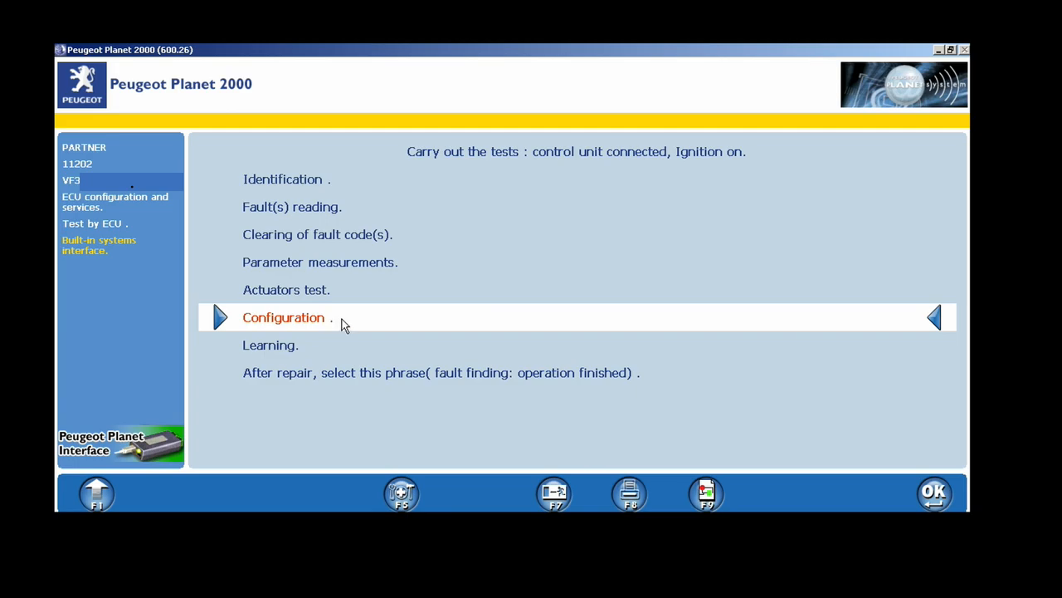
left_click(283, 317)
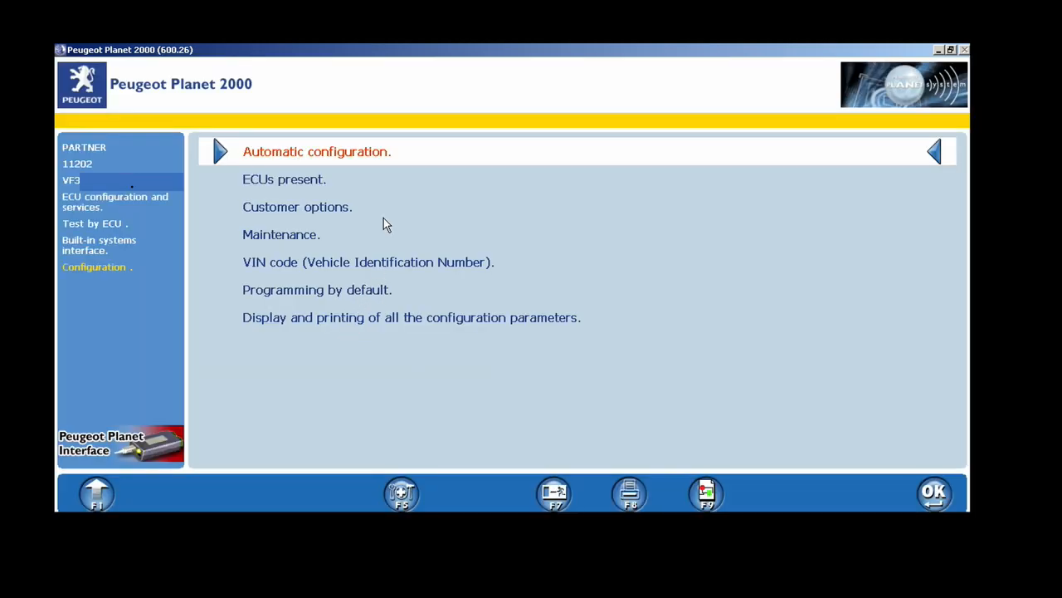
left_click(296, 207)
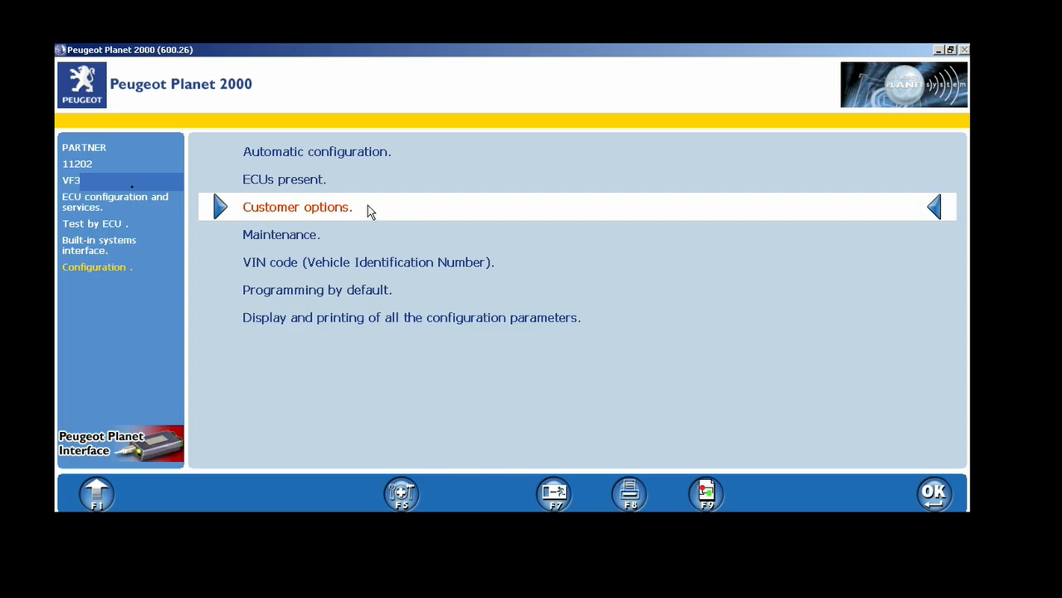
left_click(297, 206)
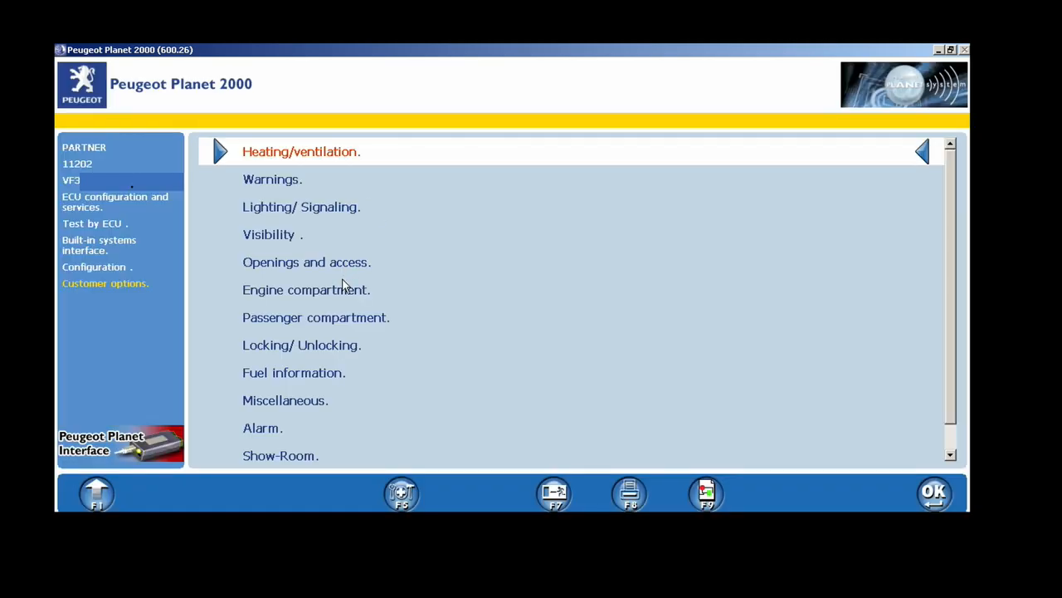
left_click(306, 290)
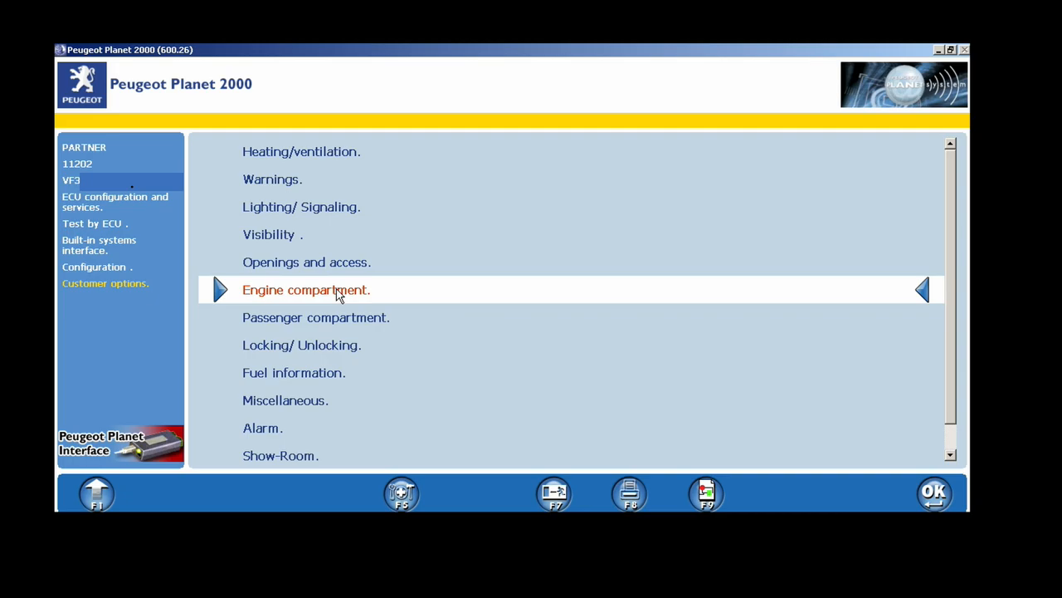
left_click(307, 290)
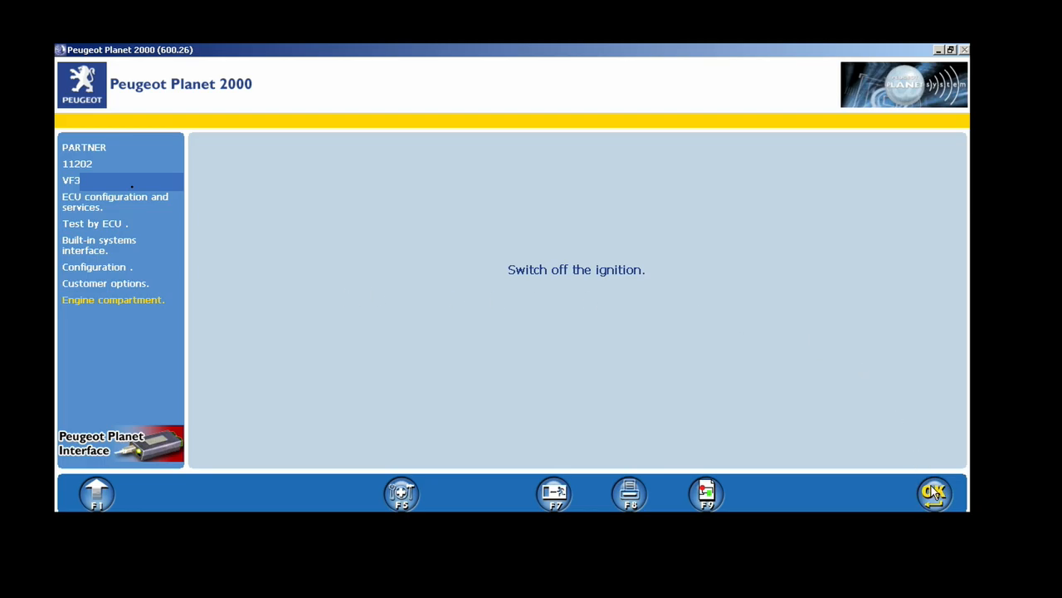
Acknowledge the switch-off-ignition prompt and select the water in diesel sensor setting.
left_click(934, 492)
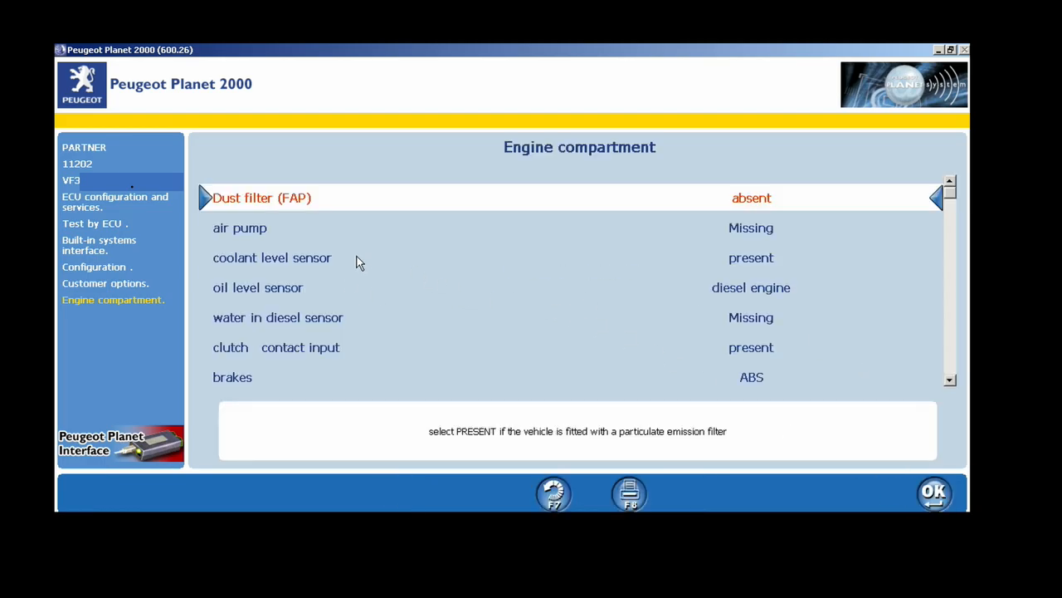
left_click(278, 318)
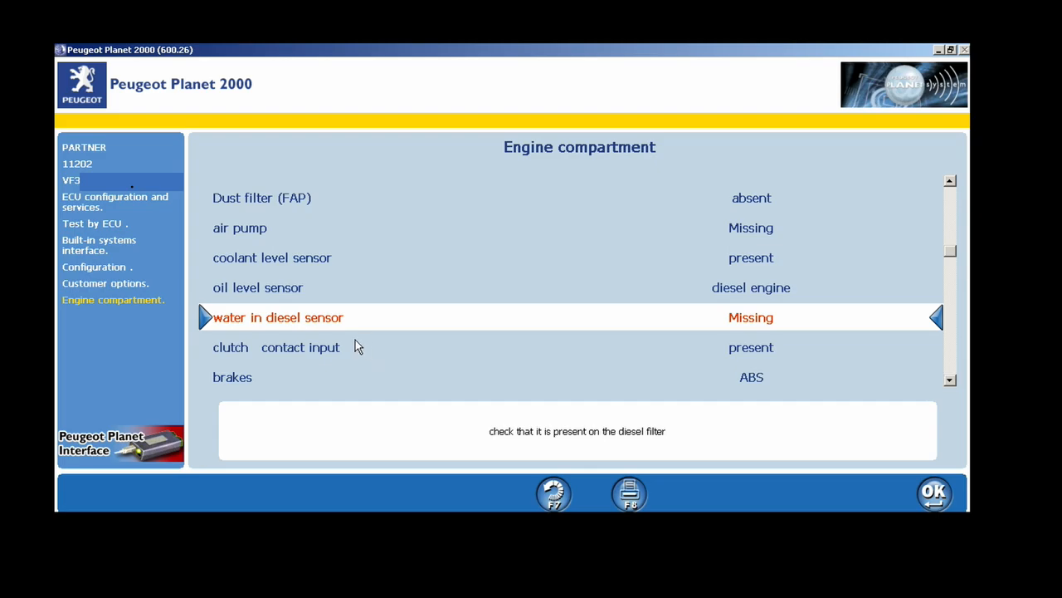
mouse_move(757, 319)
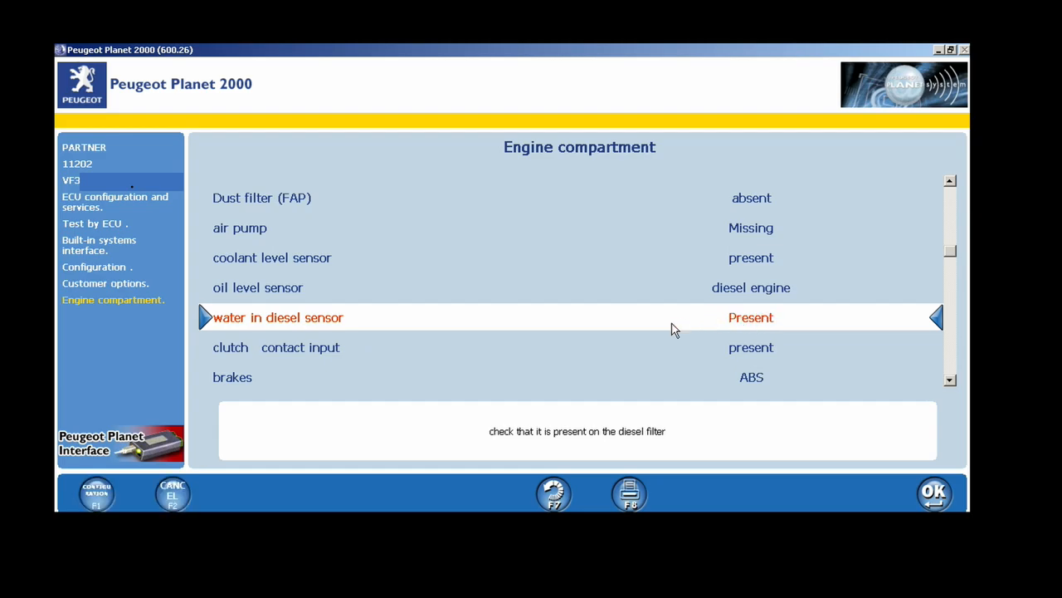
mouse_move(170, 435)
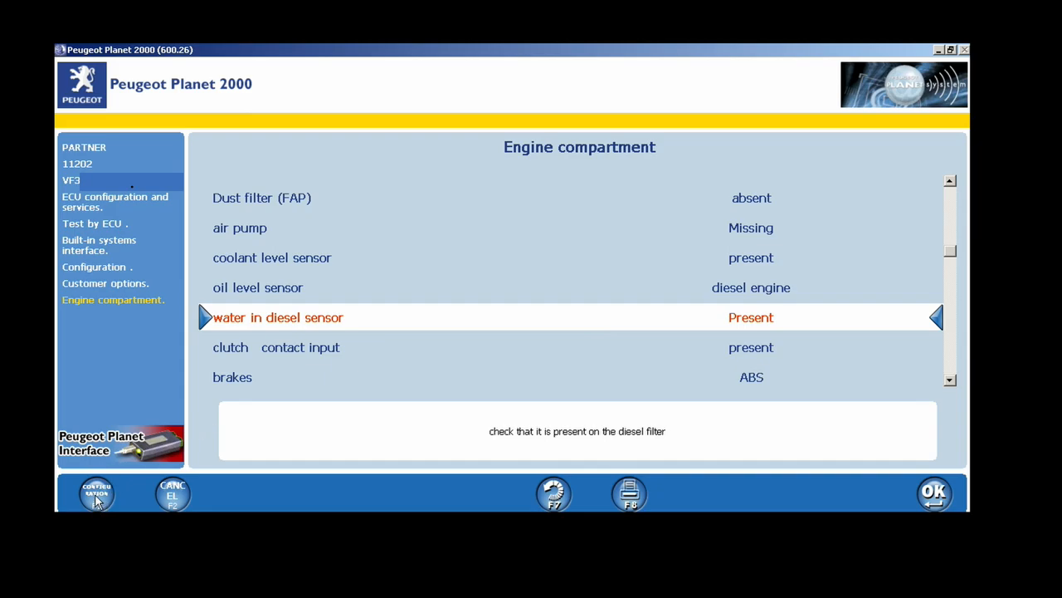
Apply the water in diesel sensor as Present with F1 Continuation and acknowledge it was carried out.
left_click(96, 492)
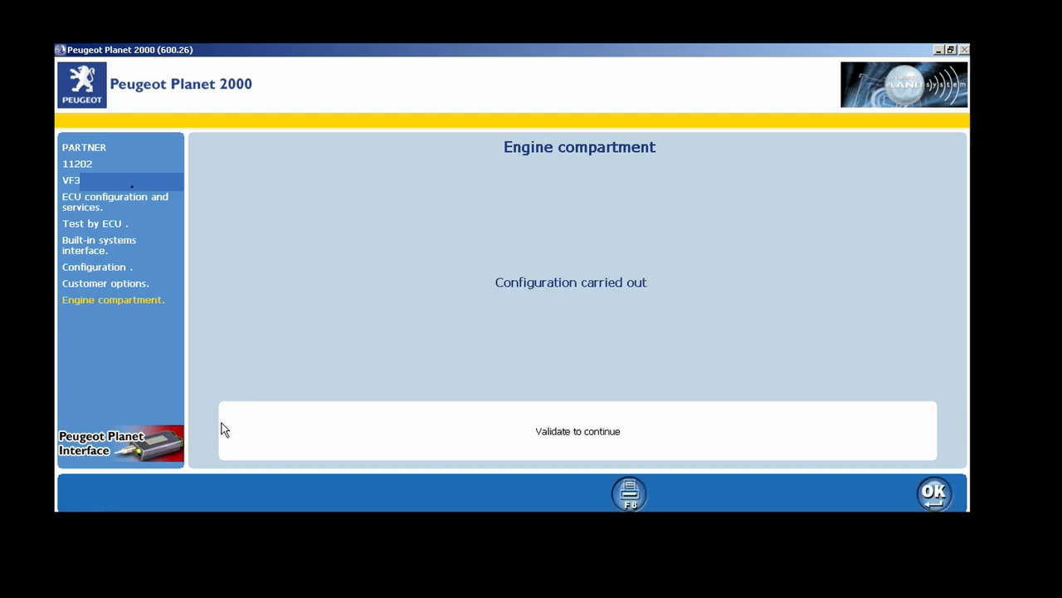
mouse_move(632, 366)
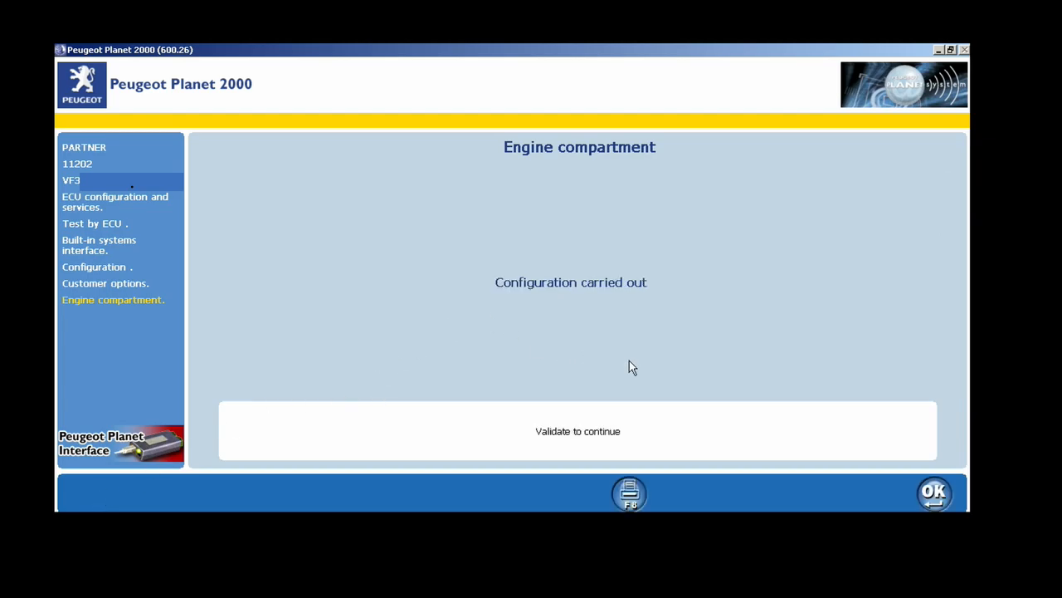
left_click(934, 491)
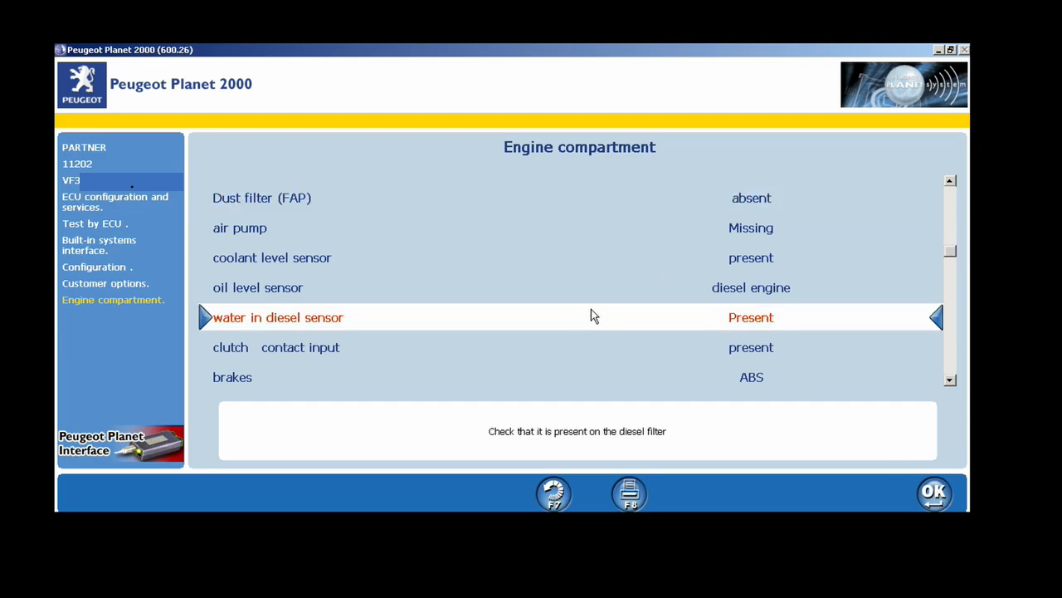
mouse_move(737, 317)
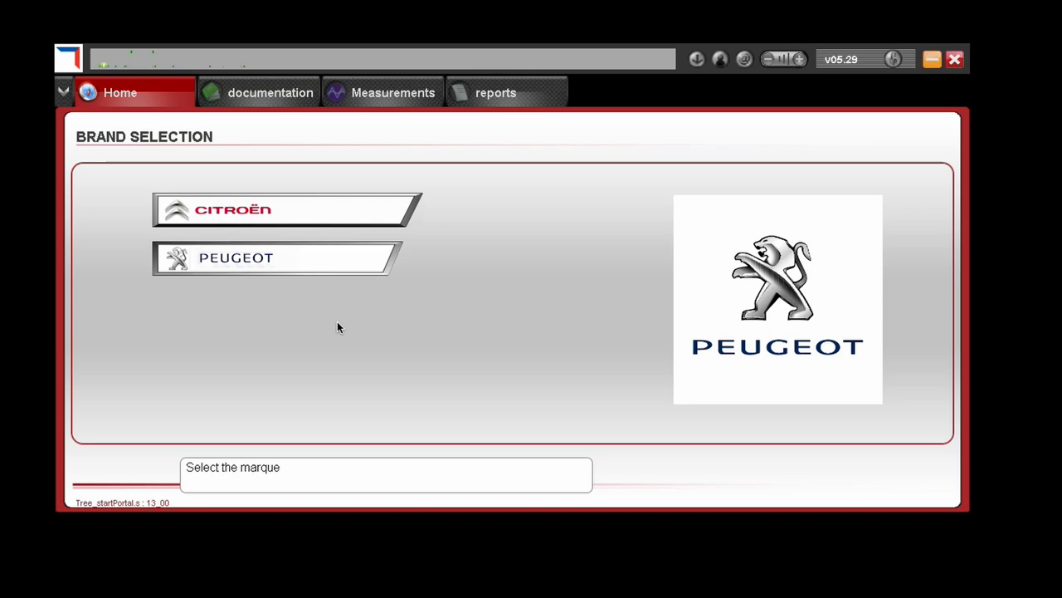
mouse_move(327, 311)
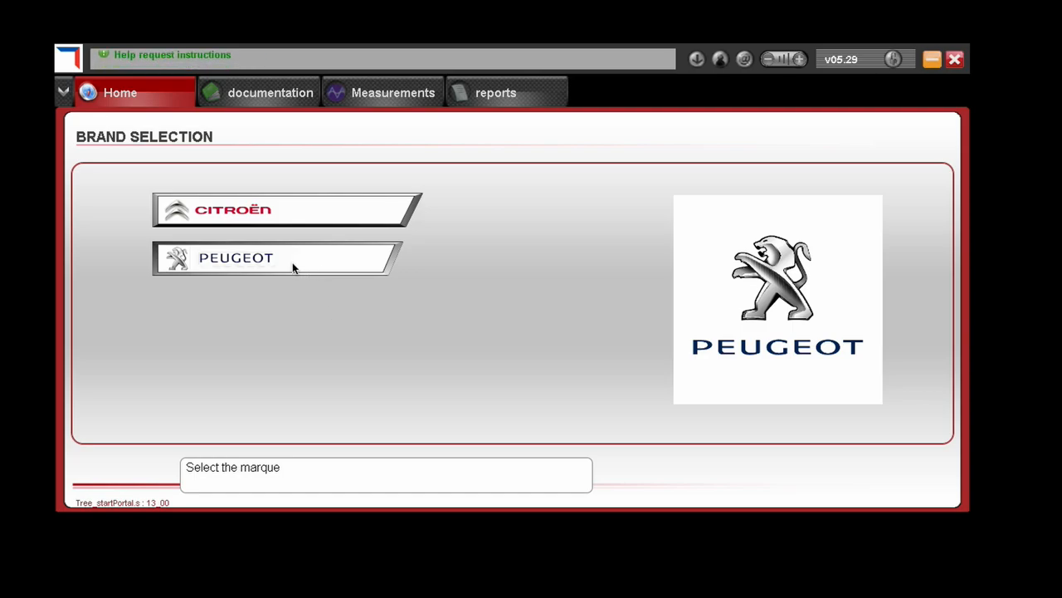
Select Peugeot, the Partner variant and relaunch Peugeot Planet 2000 from DiagBox.
left_click(276, 258)
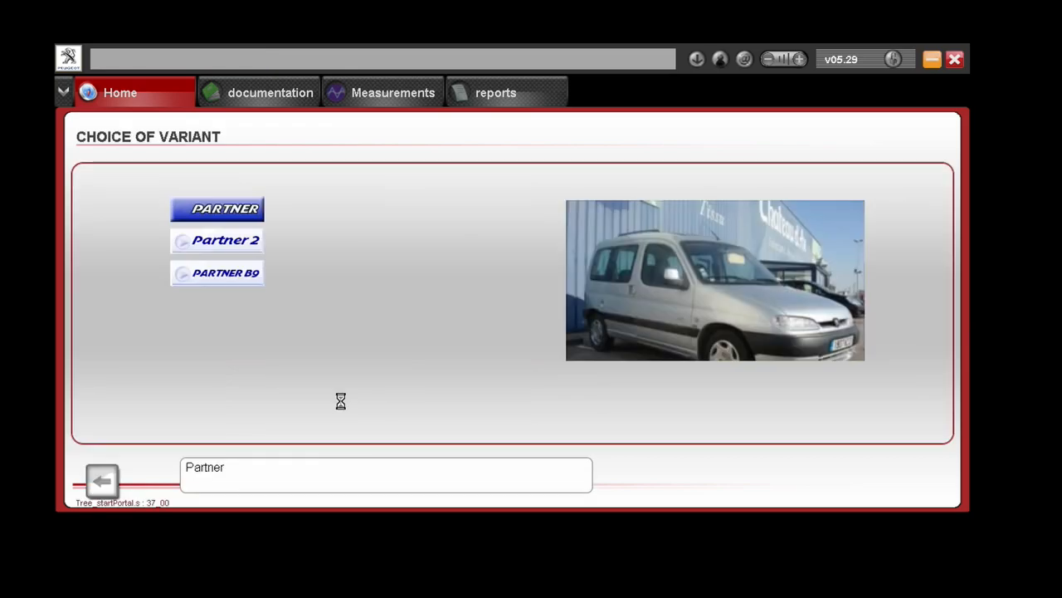
left_click(218, 209)
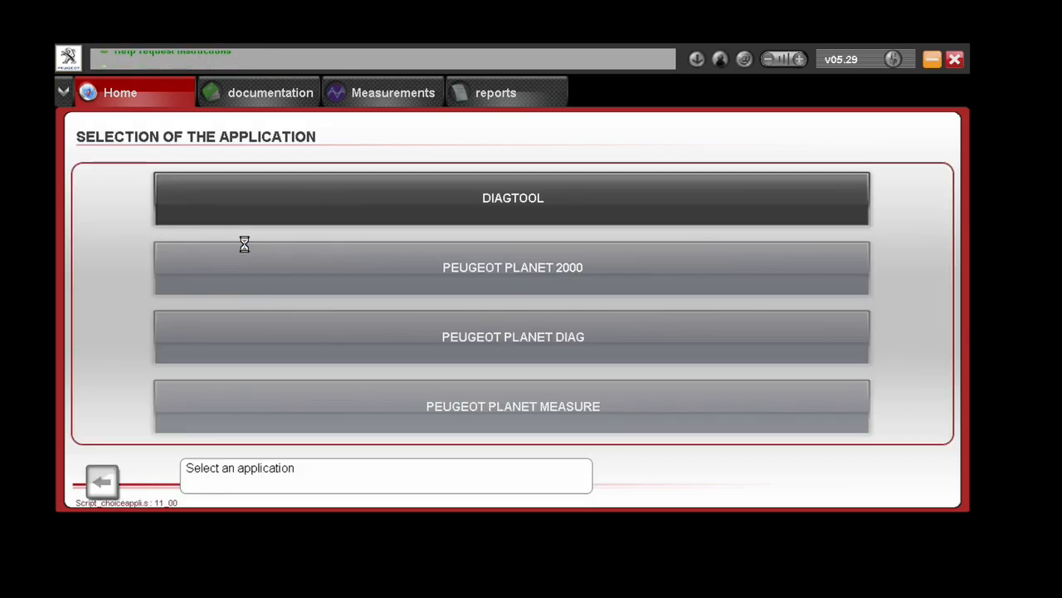
left_click(513, 198)
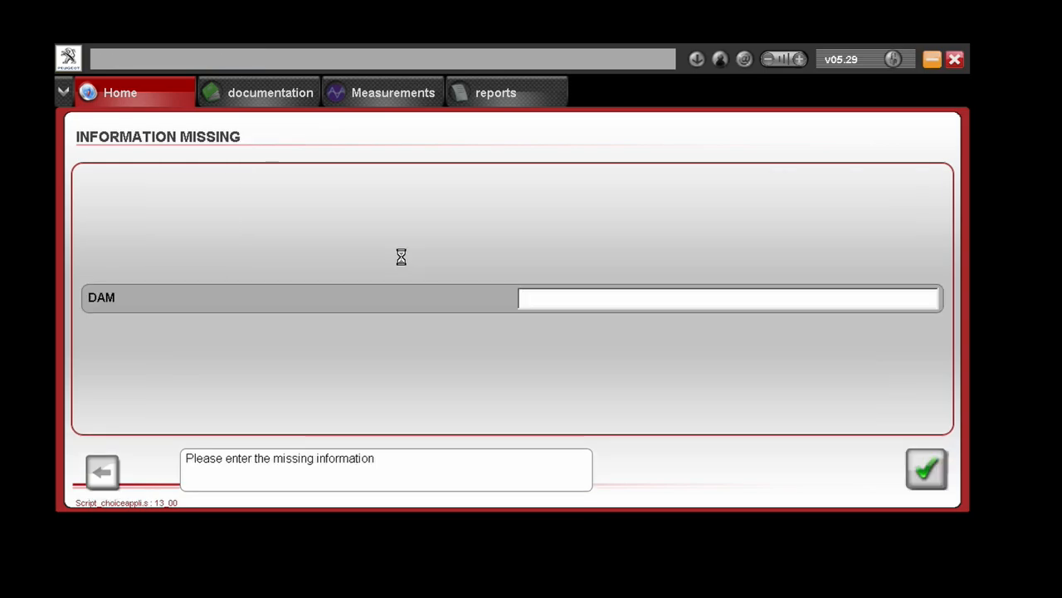
Enter DAM number 11202 and confirm it to reach the 16-way socket question.
type("11202")
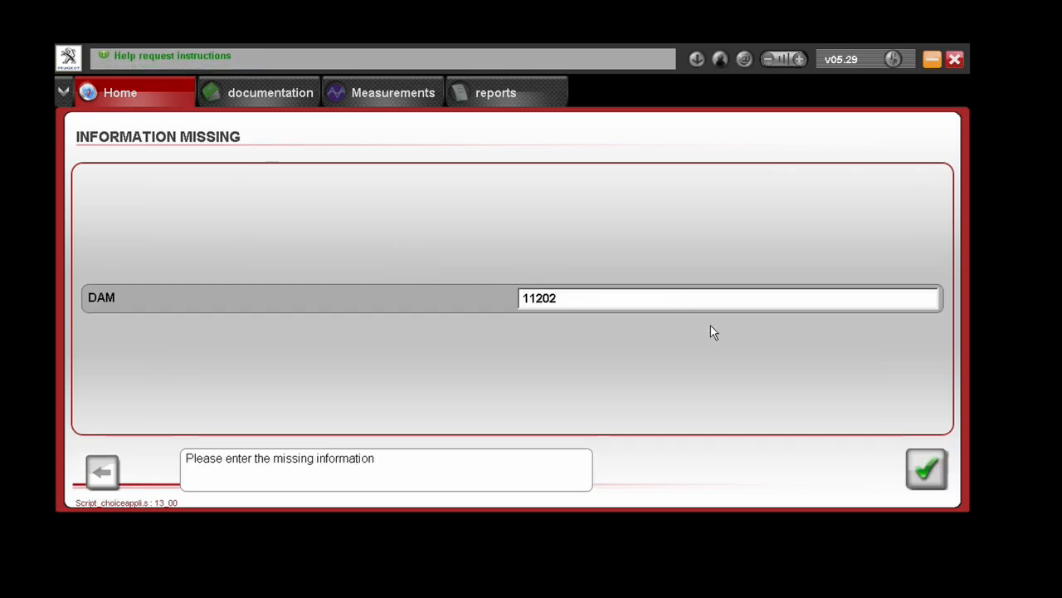
left_click(927, 468)
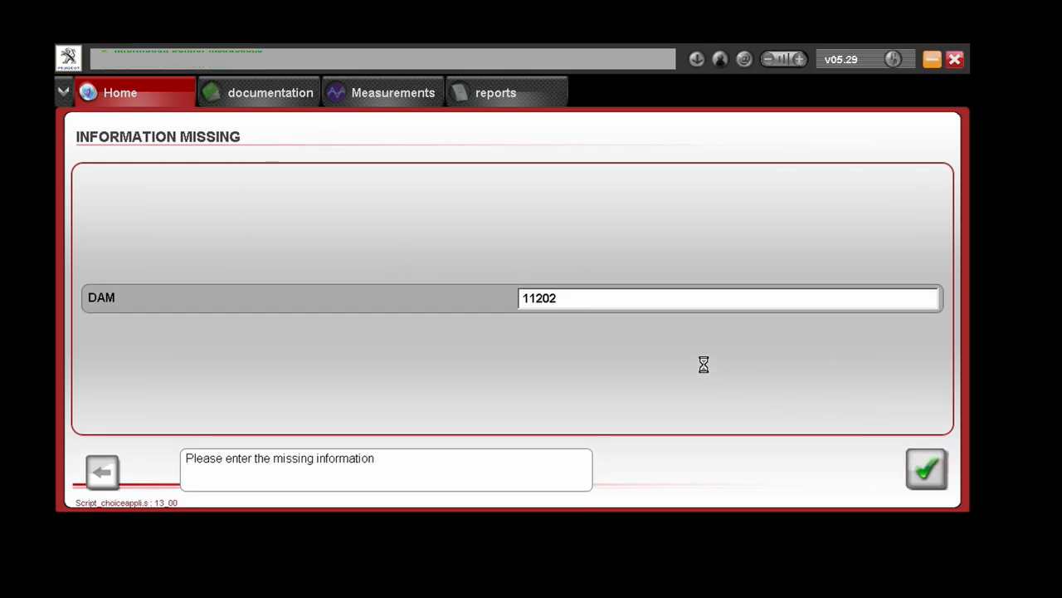
left_click(927, 469)
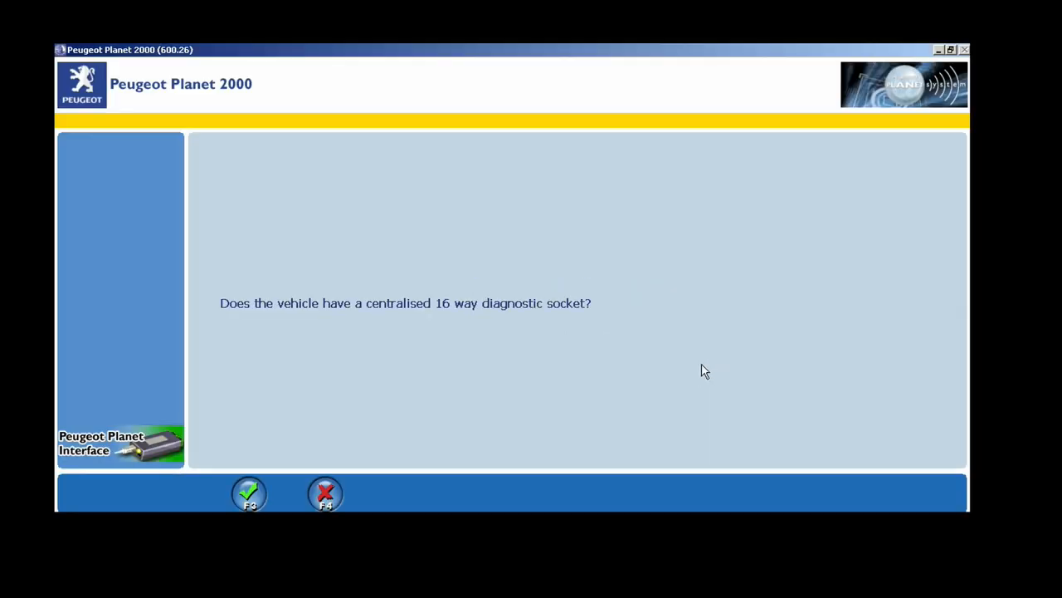
mouse_move(286, 436)
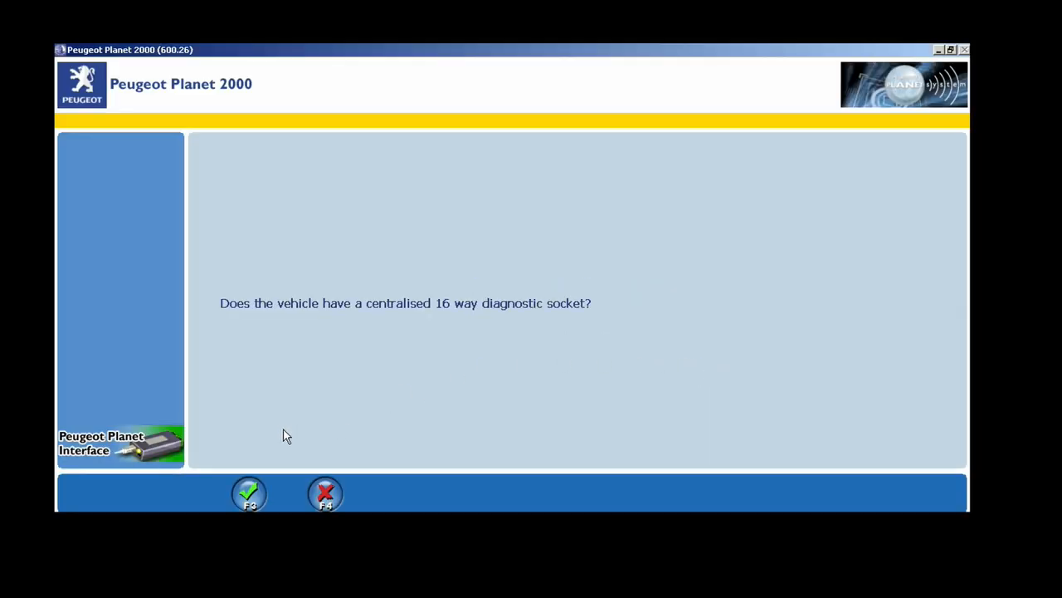
Confirm the 16-way socket, identify the vehicle and choose Global test under ECU configuration.
left_click(249, 494)
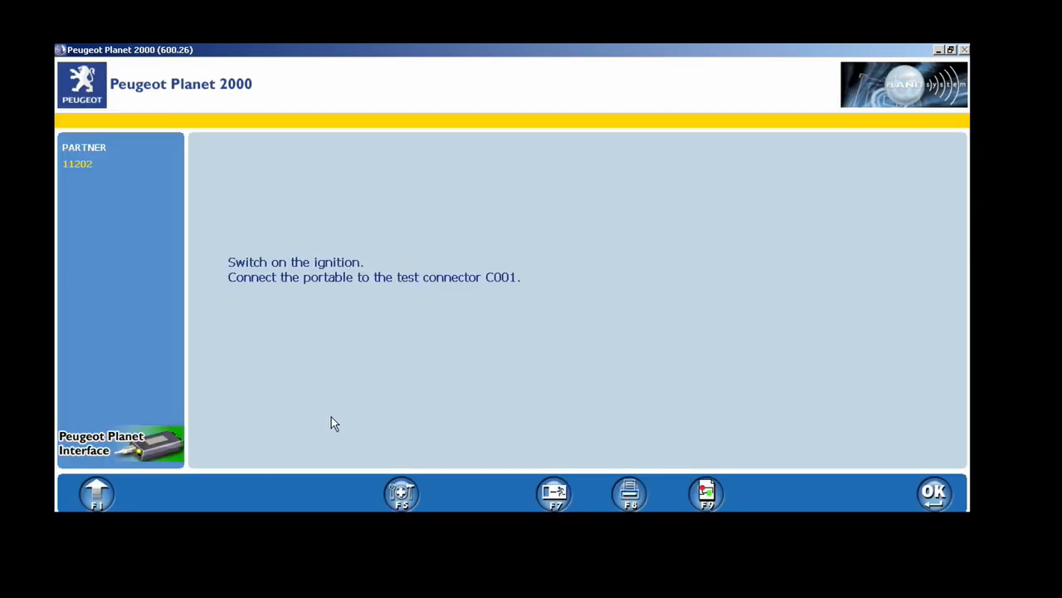
mouse_move(685, 371)
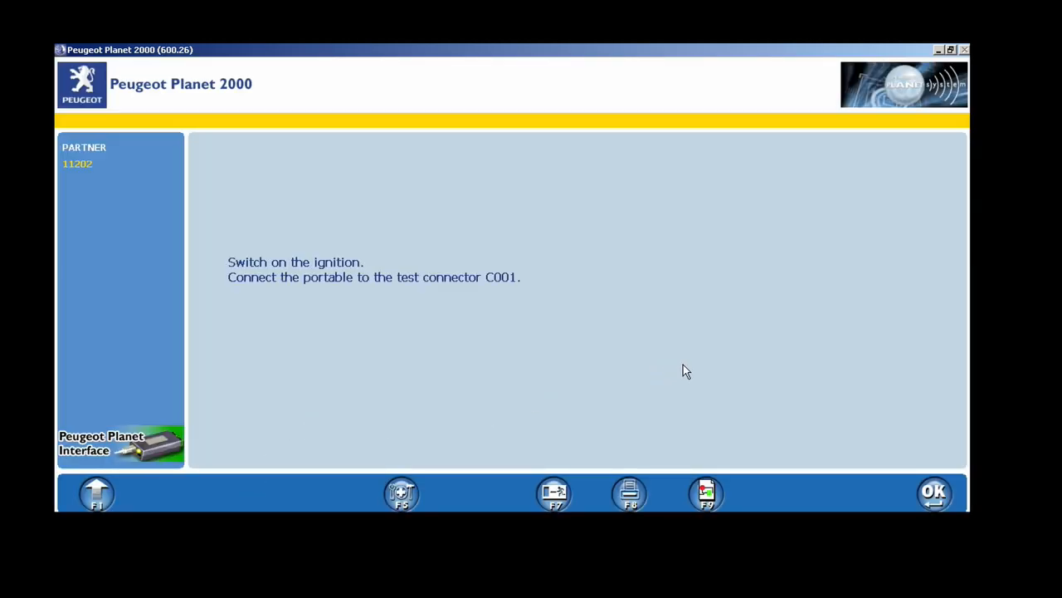
left_click(934, 493)
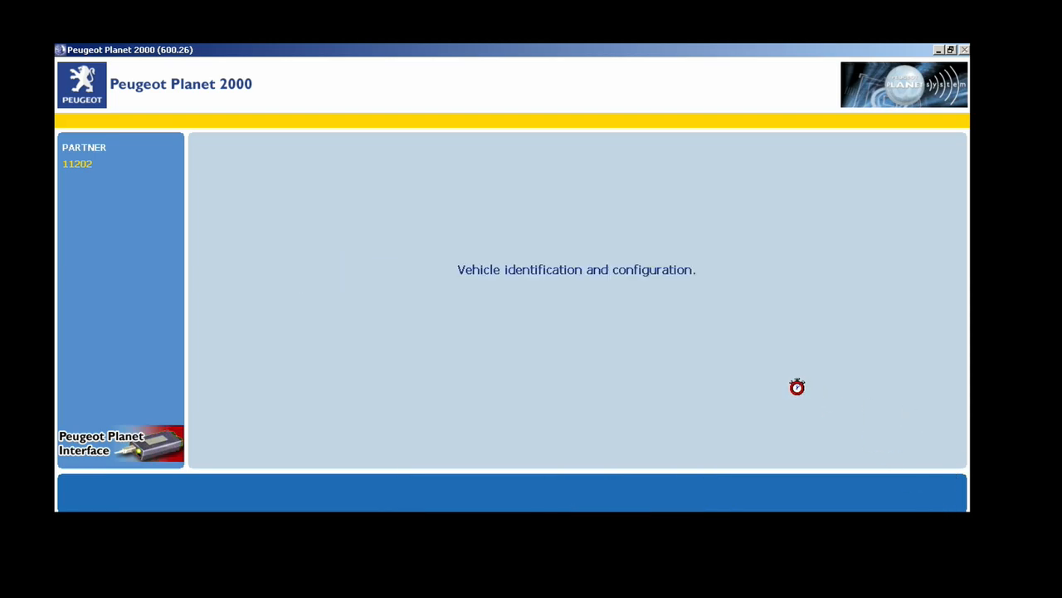
mouse_move(545, 353)
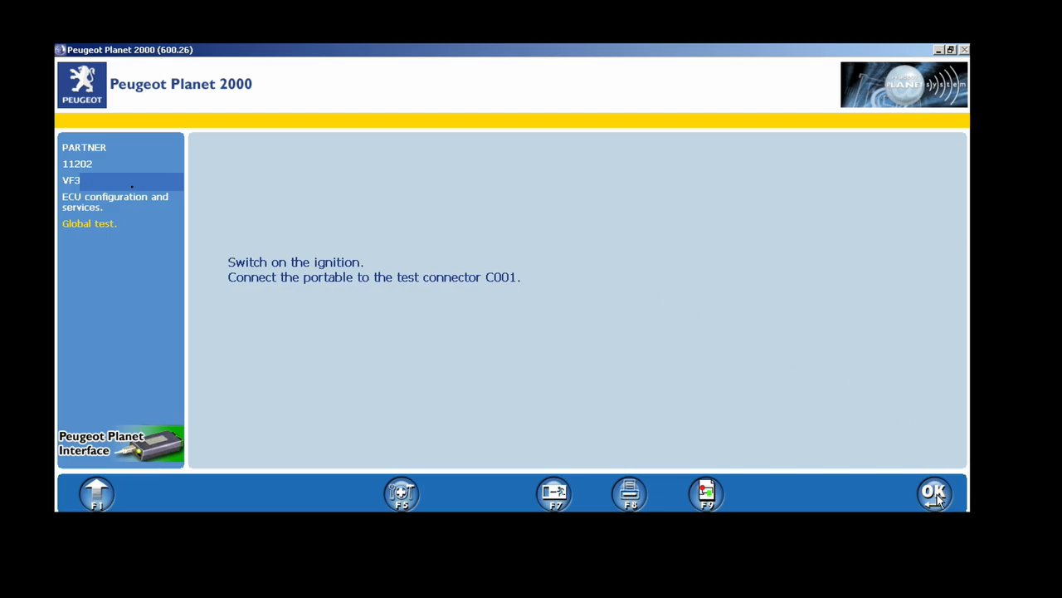
left_click(934, 492)
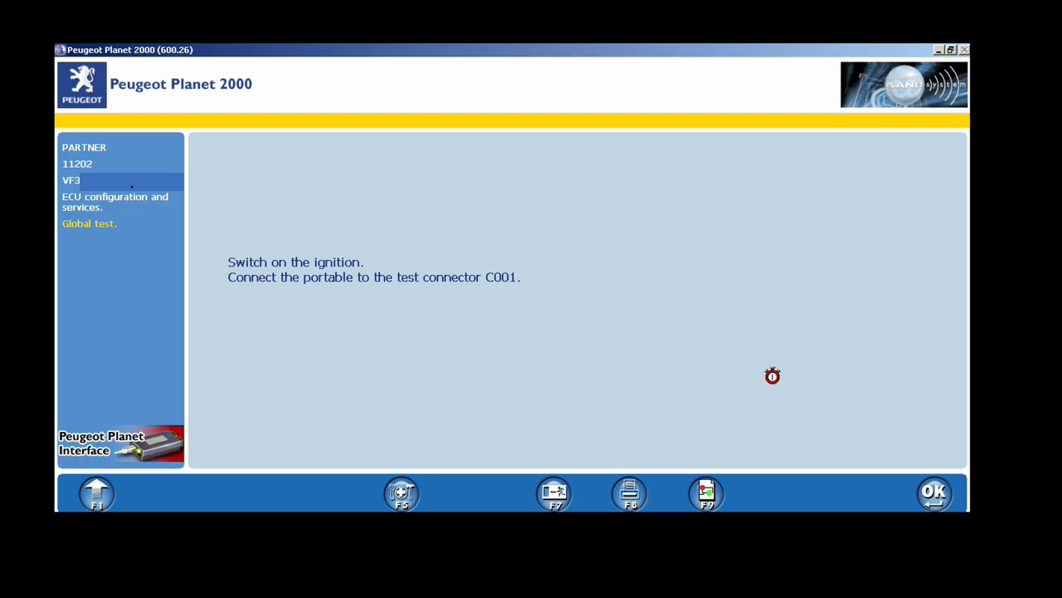
Acknowledge the ignition and C001 prompt to run the global test to 100% with no faults found.
left_click(933, 492)
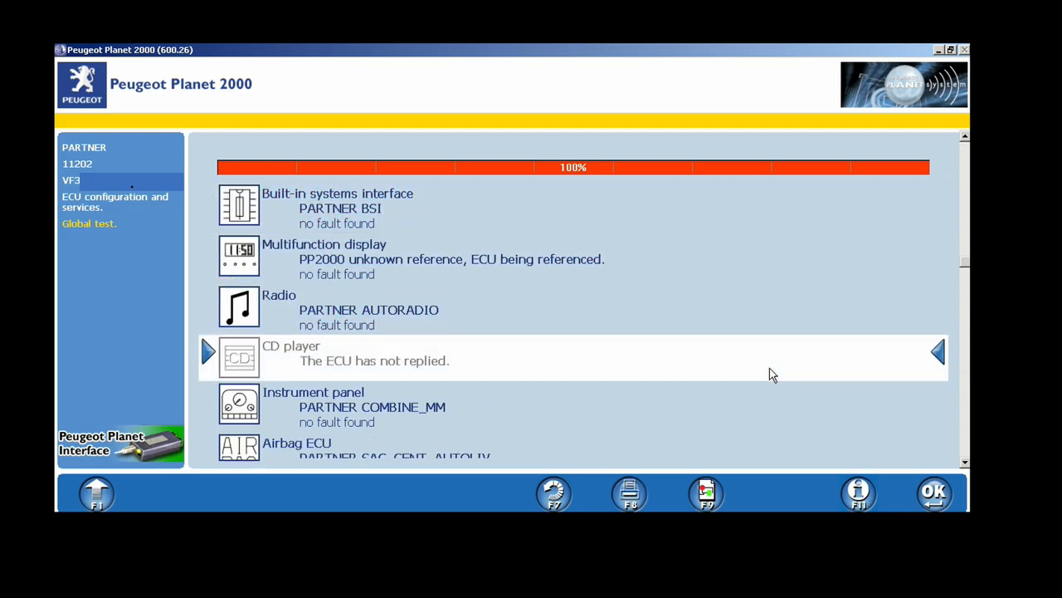
Review the test results, exit with F7 and confirm quitting PP2000 in the Closing dialog.
scroll("down", 3)
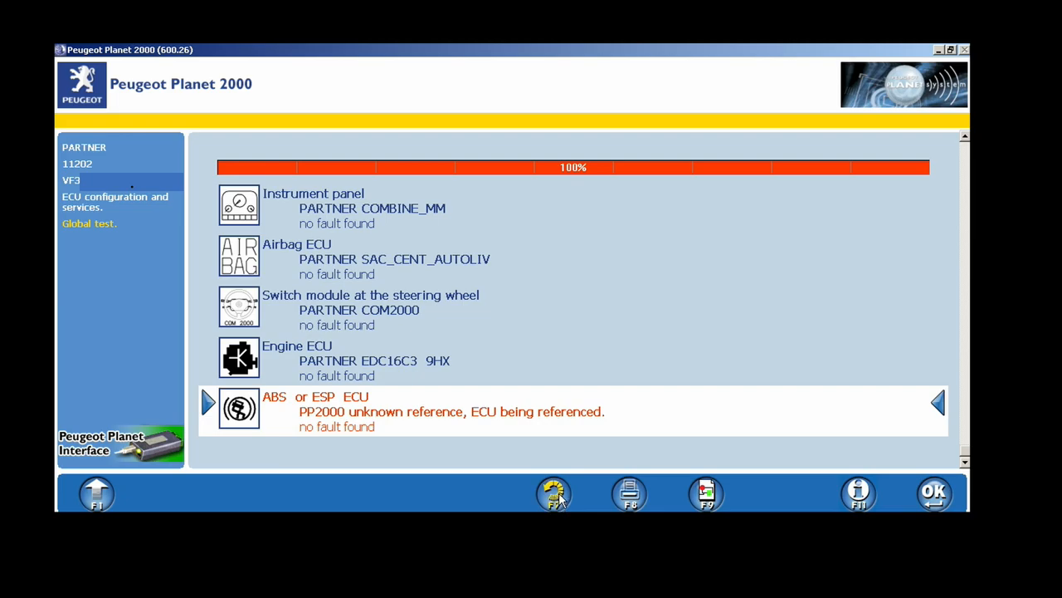
left_click(553, 493)
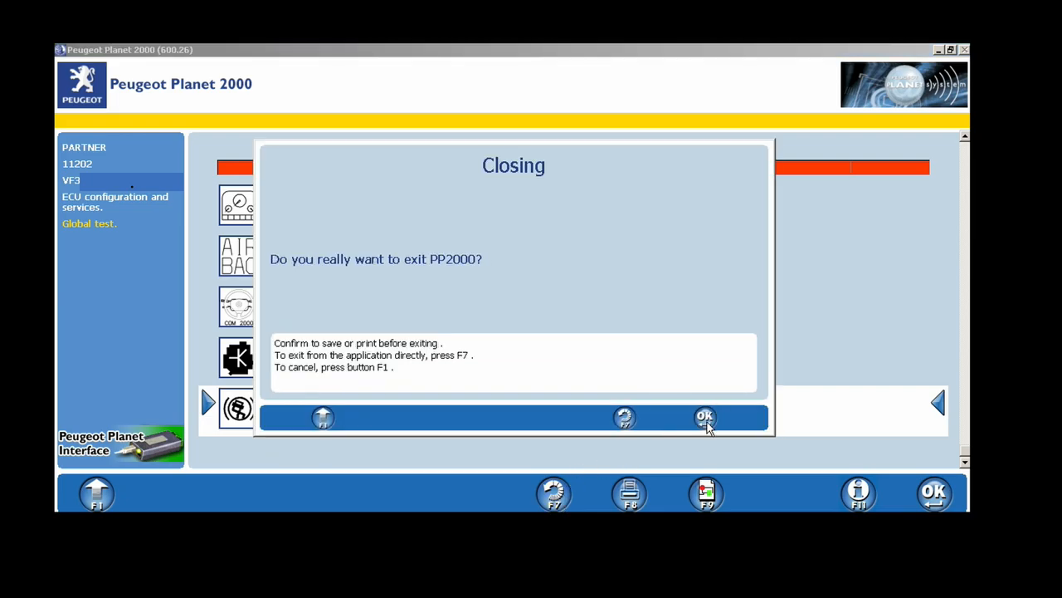
left_click(704, 417)
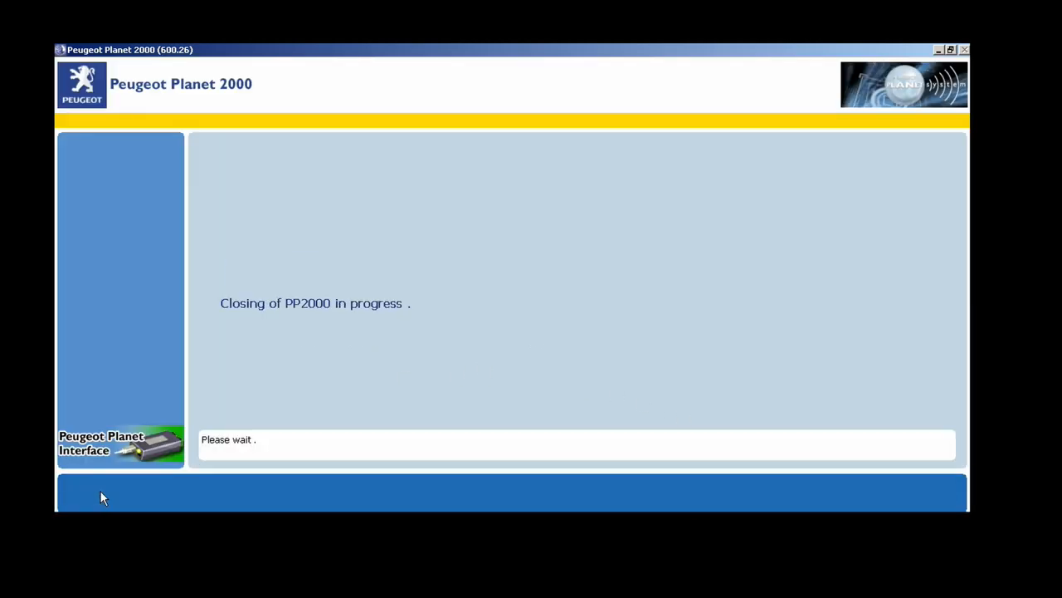
mouse_move(229, 369)
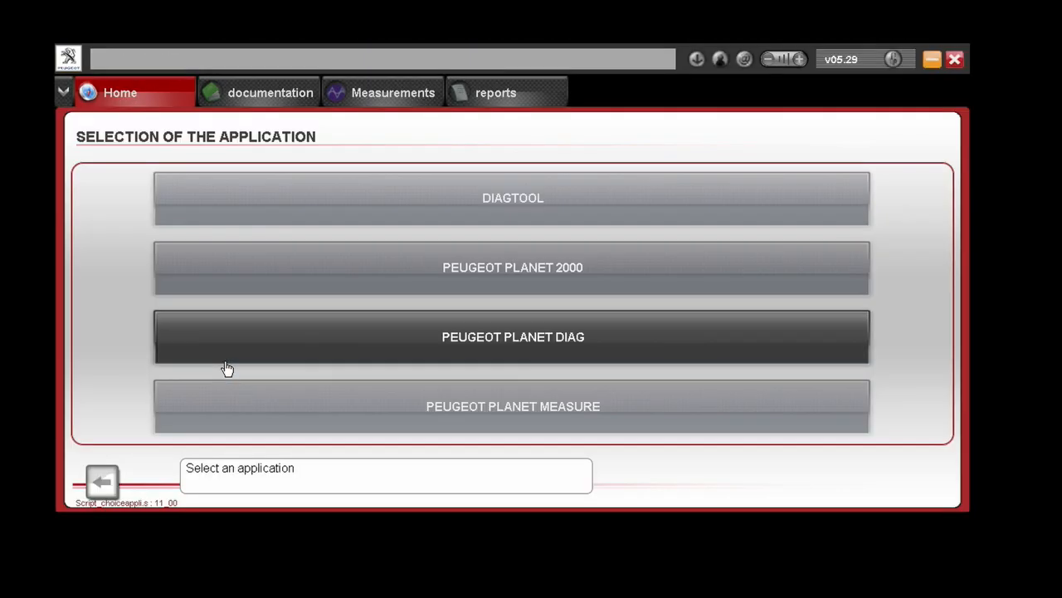
Step back through variant and model choices to the Brand Selection screen.
left_click(512, 336)
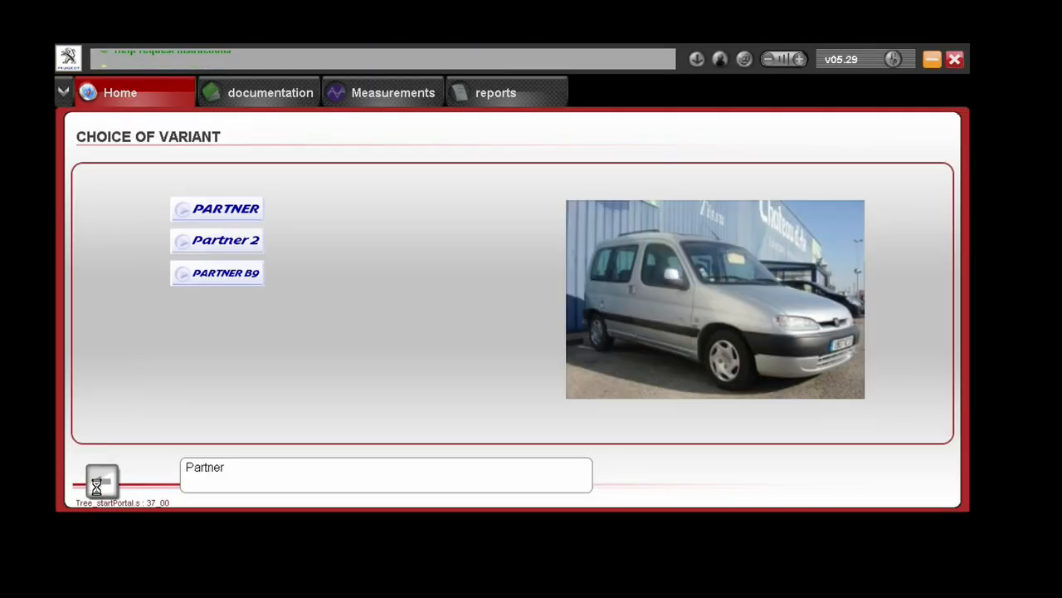
left_click(101, 481)
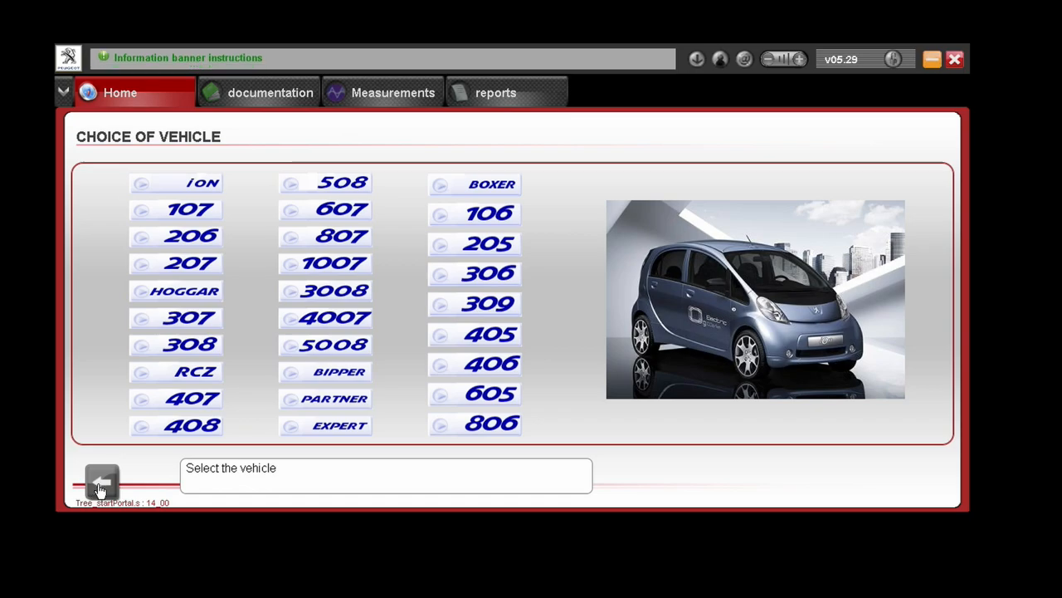
left_click(102, 481)
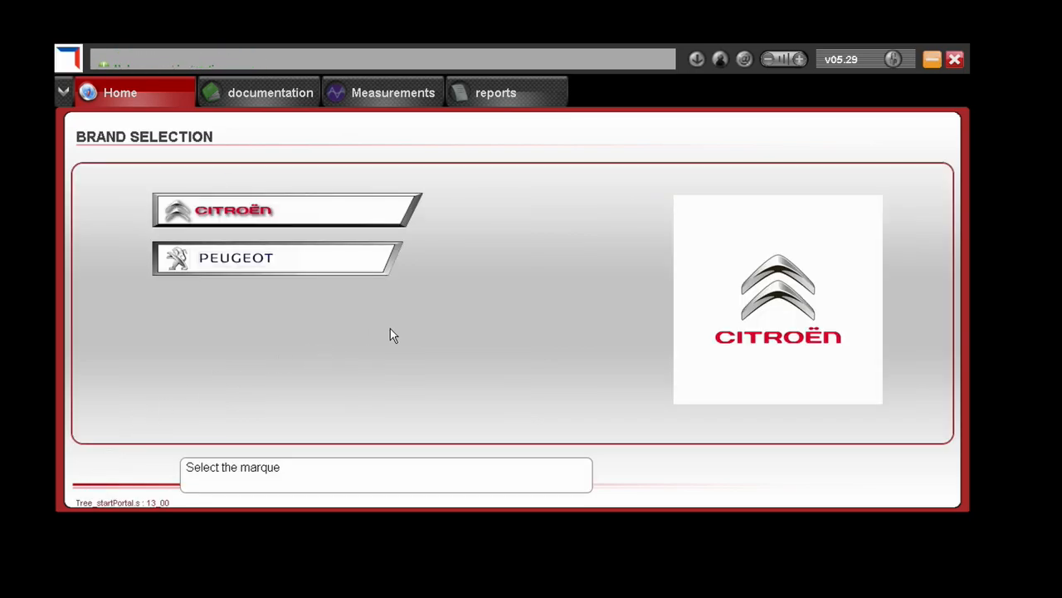